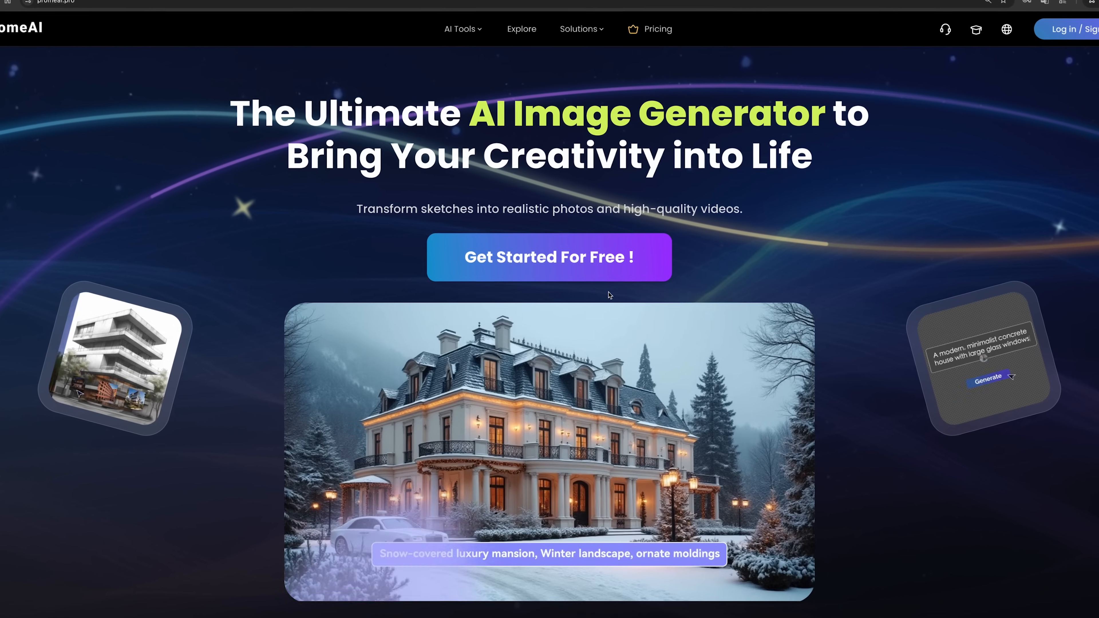
# Enter PromeAI via Get Started For Free and browse the AI Tools page down to Workflows
pyautogui.click(462, 29)
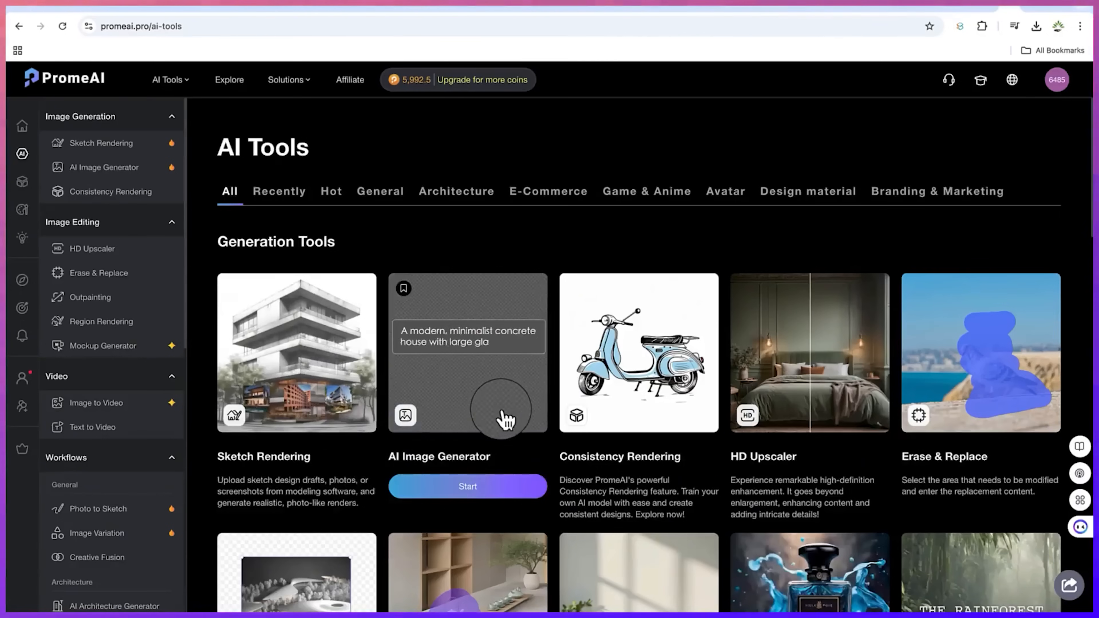
pyautogui.scroll(-3)
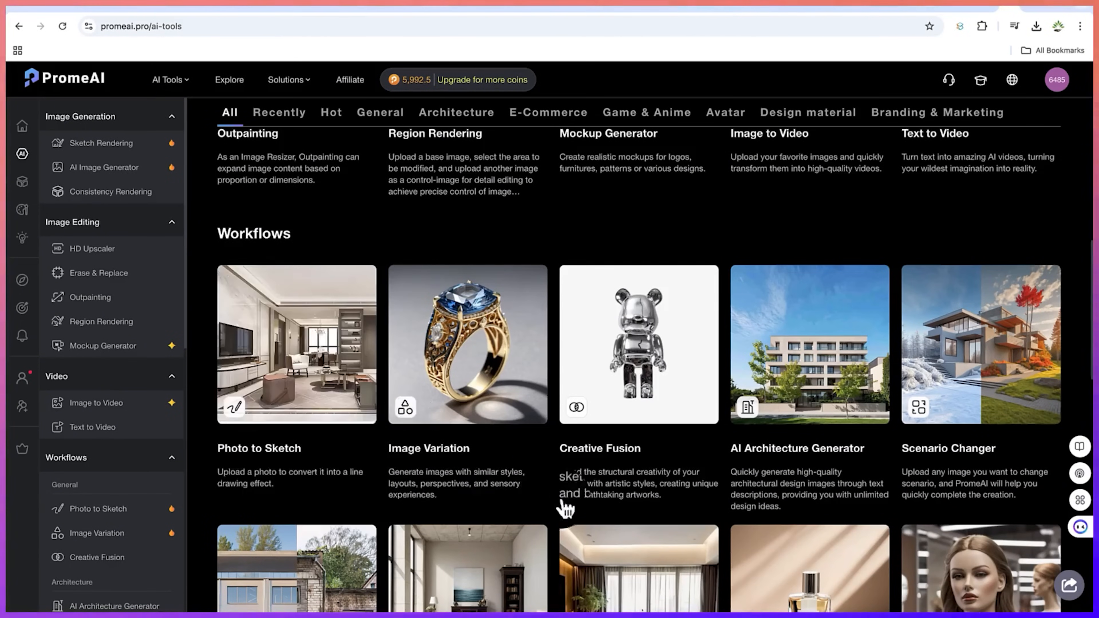
pyautogui.scroll(-3)
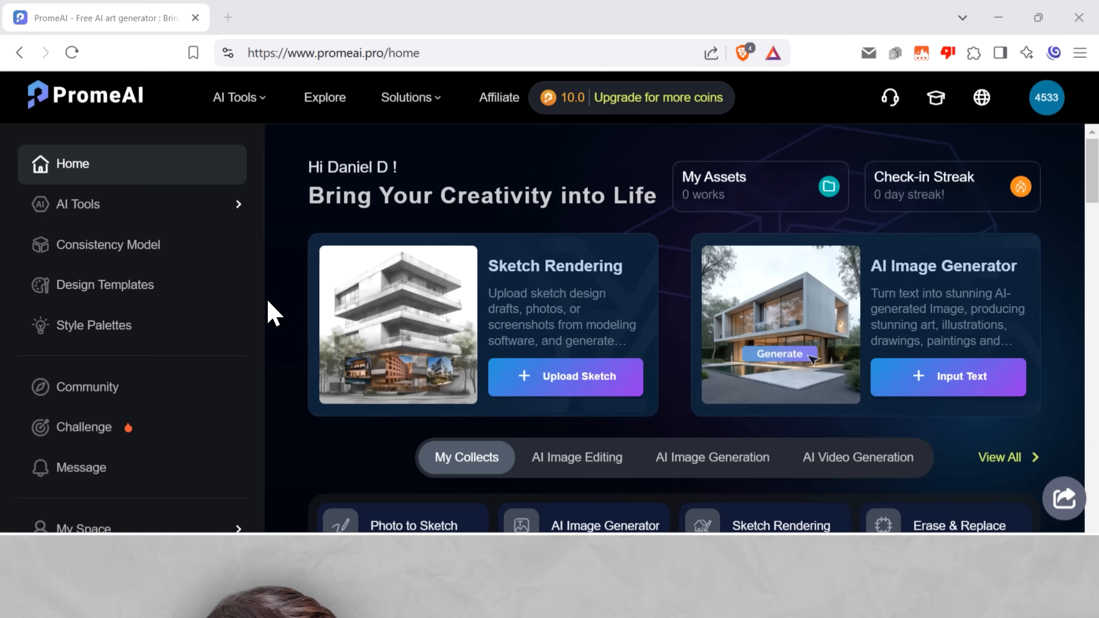
# Expand the AI Tools menu from the home page's top navigation
pyautogui.scroll(-3)
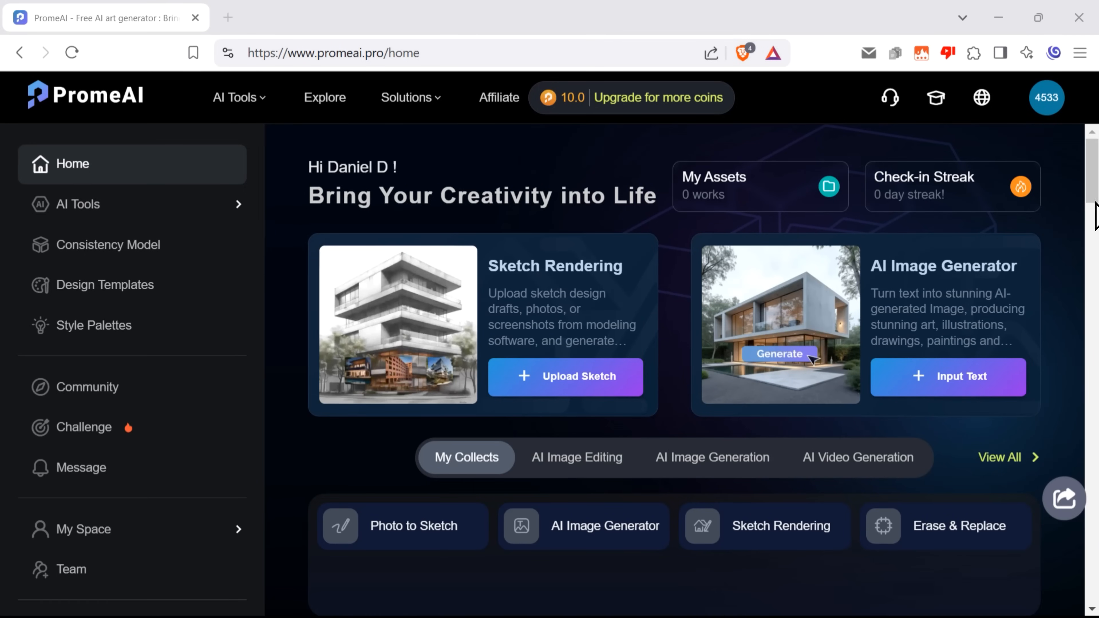
pyautogui.moveTo(281, 121)
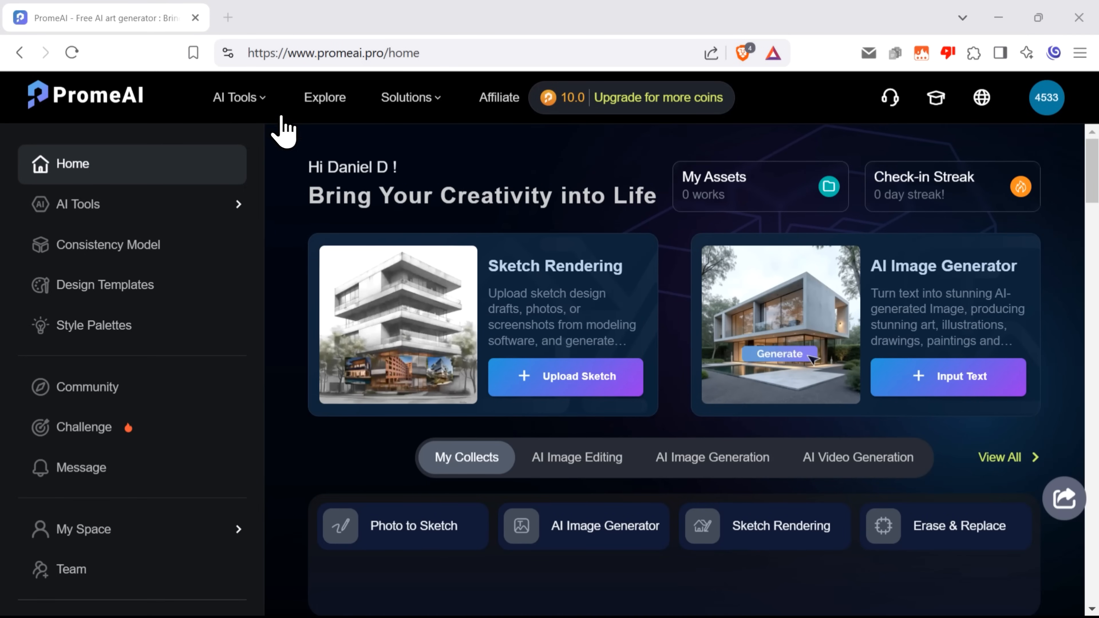
pyautogui.click(236, 97)
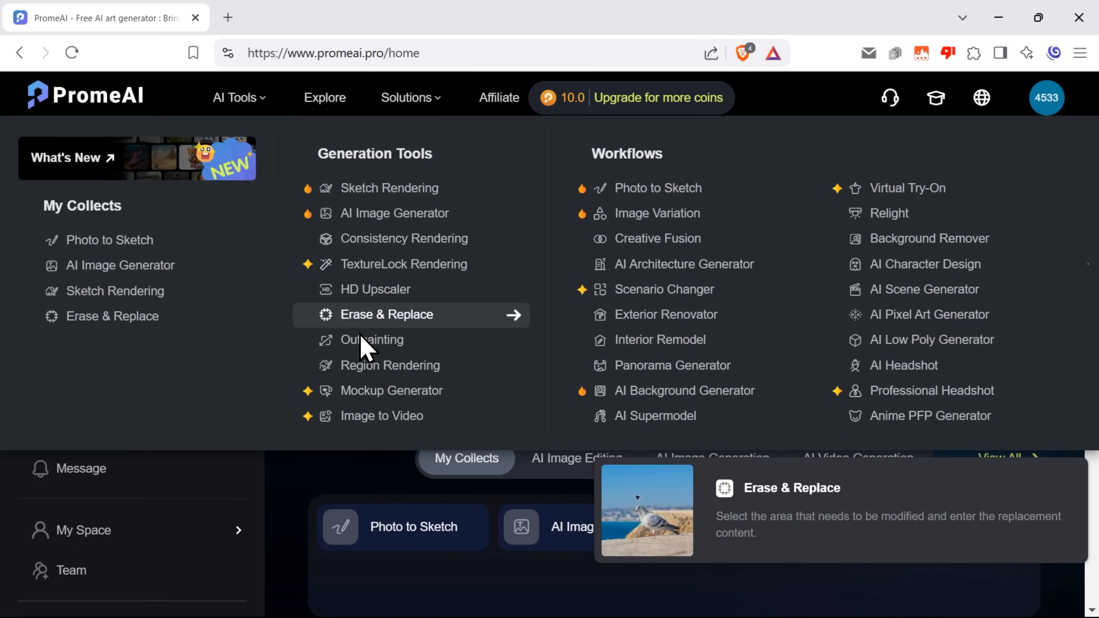
pyautogui.moveTo(672, 377)
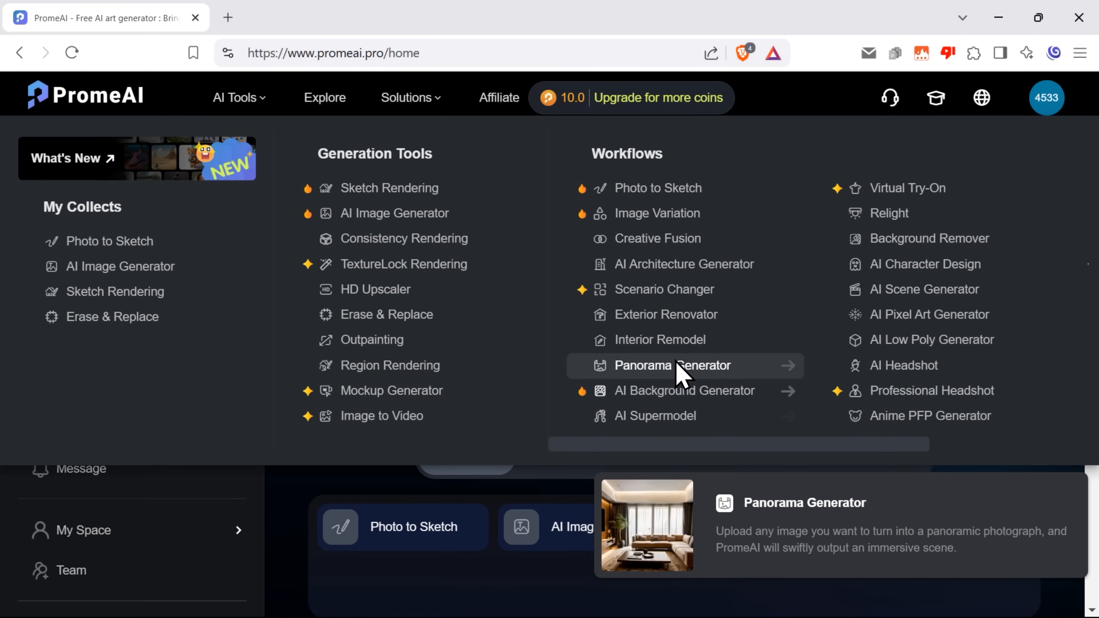
# Browse the Community gallery of shared images, then return to the home dashboard
pyautogui.click(325, 98)
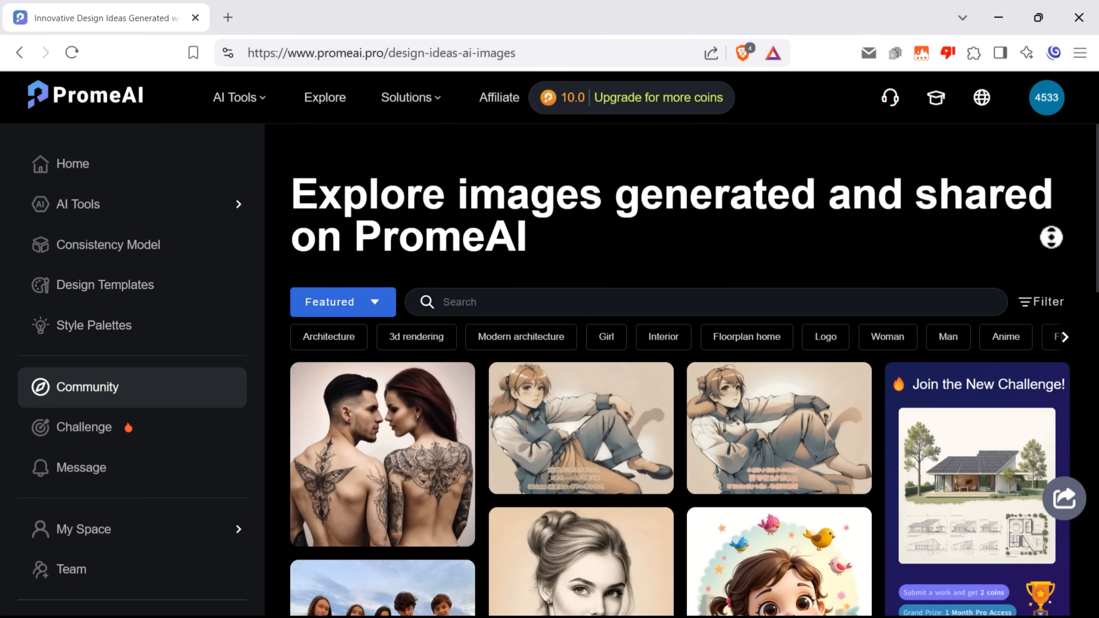
pyautogui.scroll(-3)
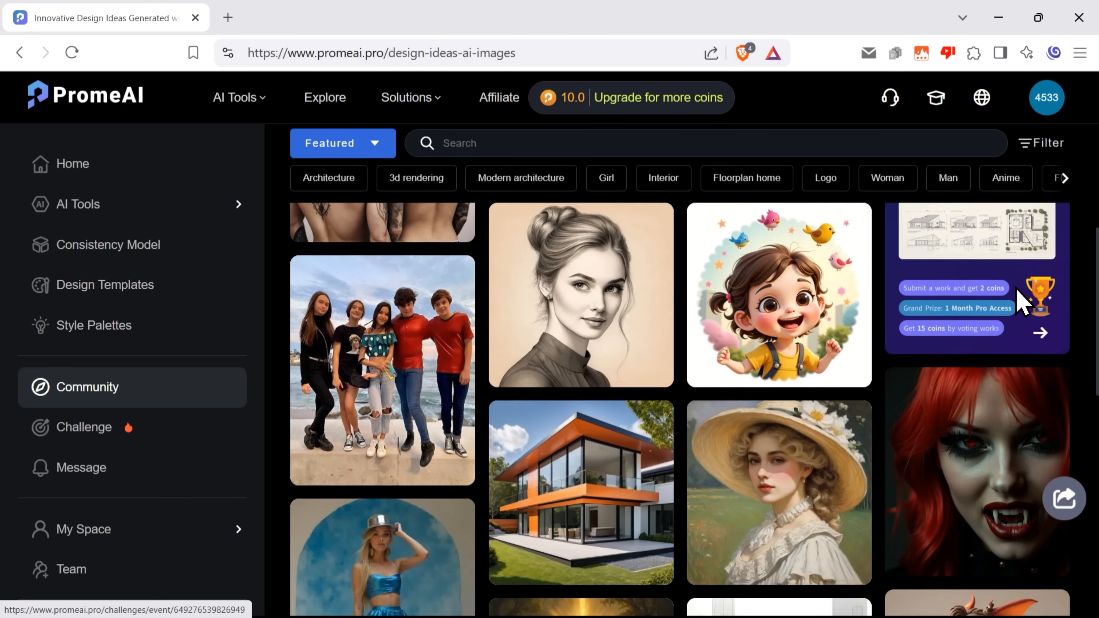
pyautogui.scroll(-3)
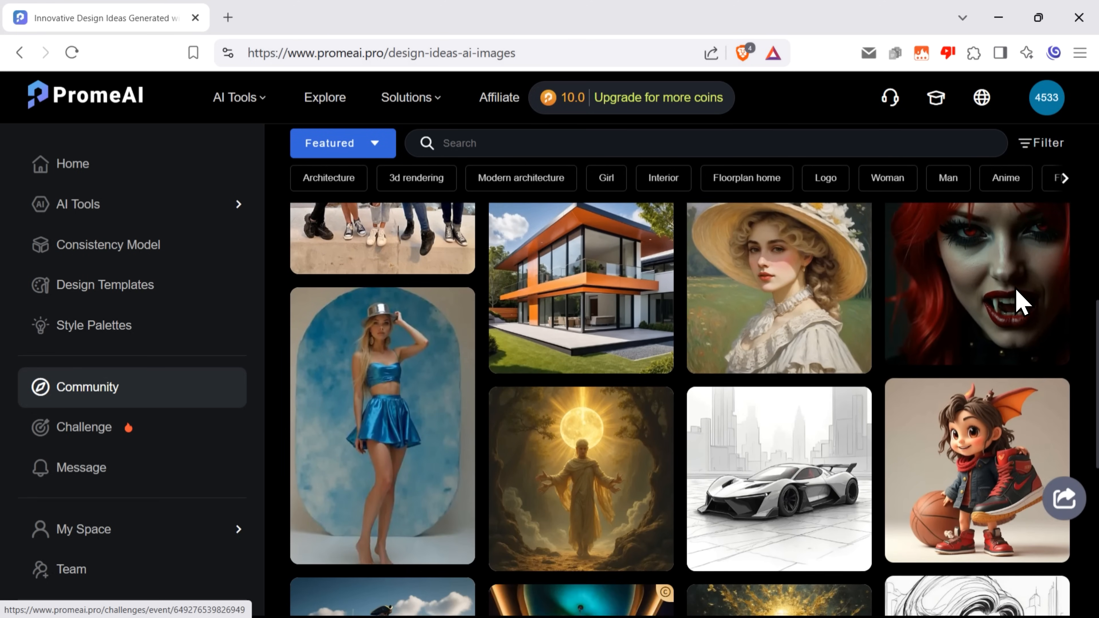
pyautogui.scroll(-3)
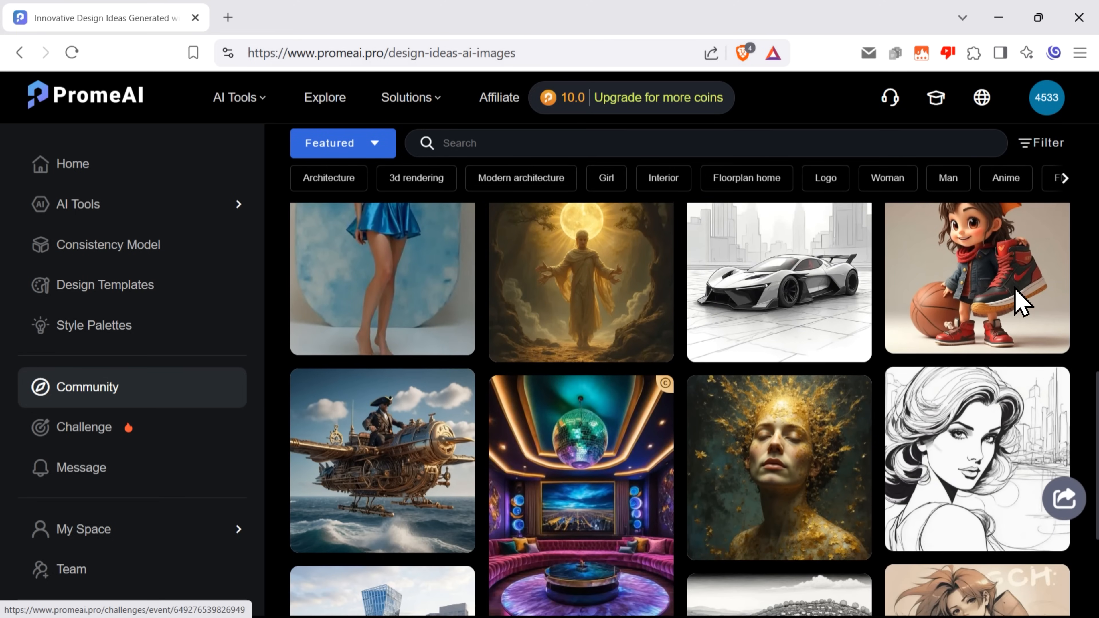
pyautogui.scroll(-3)
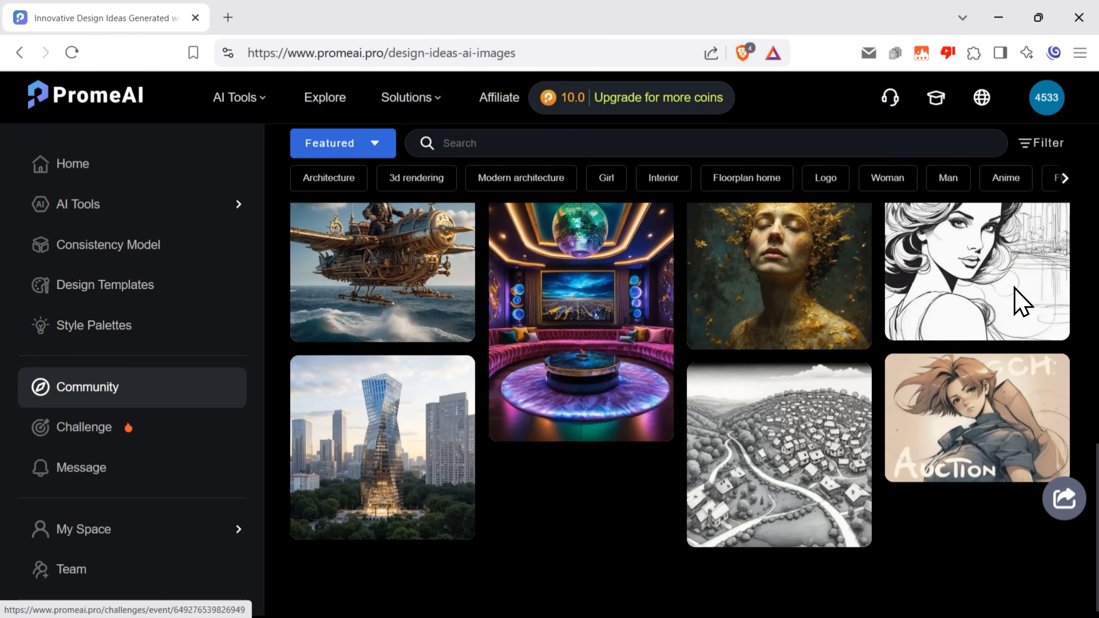
pyautogui.click(72, 163)
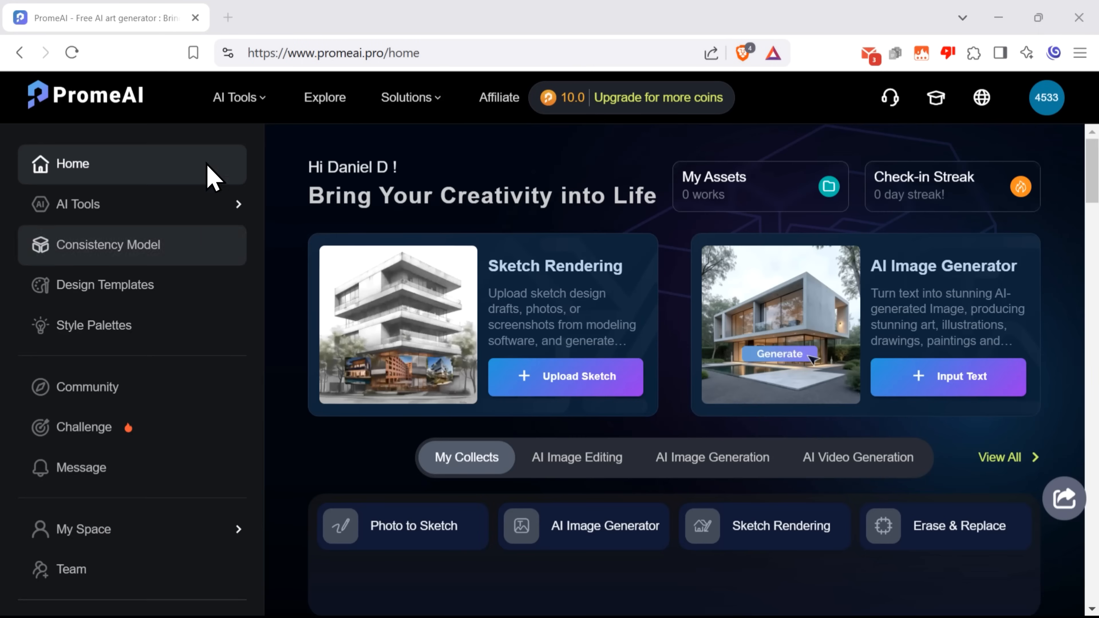
pyautogui.moveTo(87, 165)
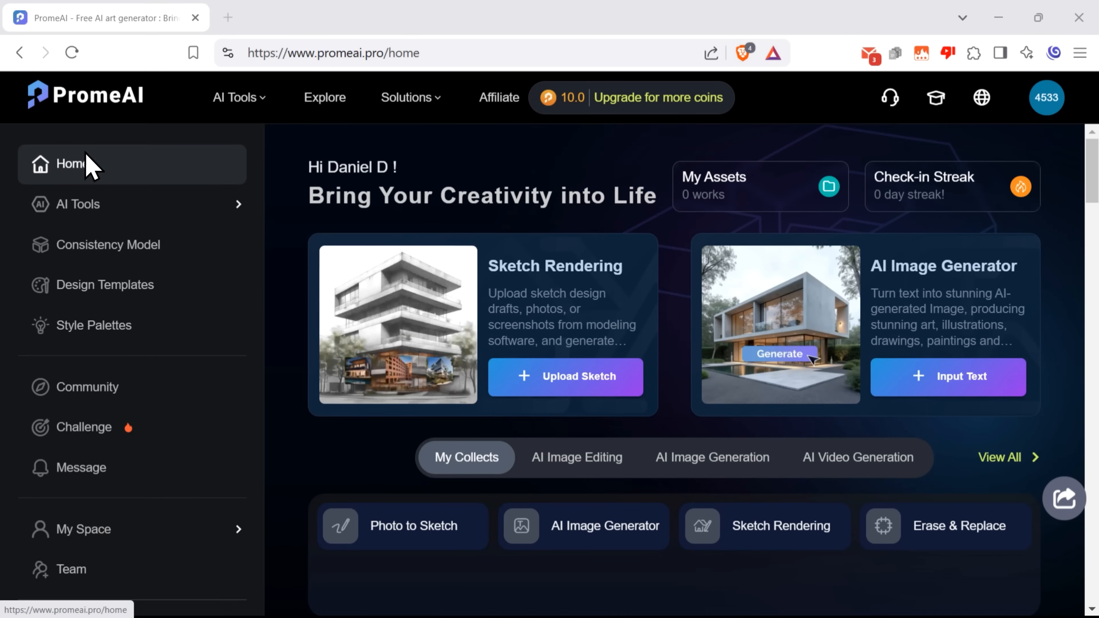
# Go to the AI Tools catalogue from the left sidebar and look down the page
pyautogui.click(77, 204)
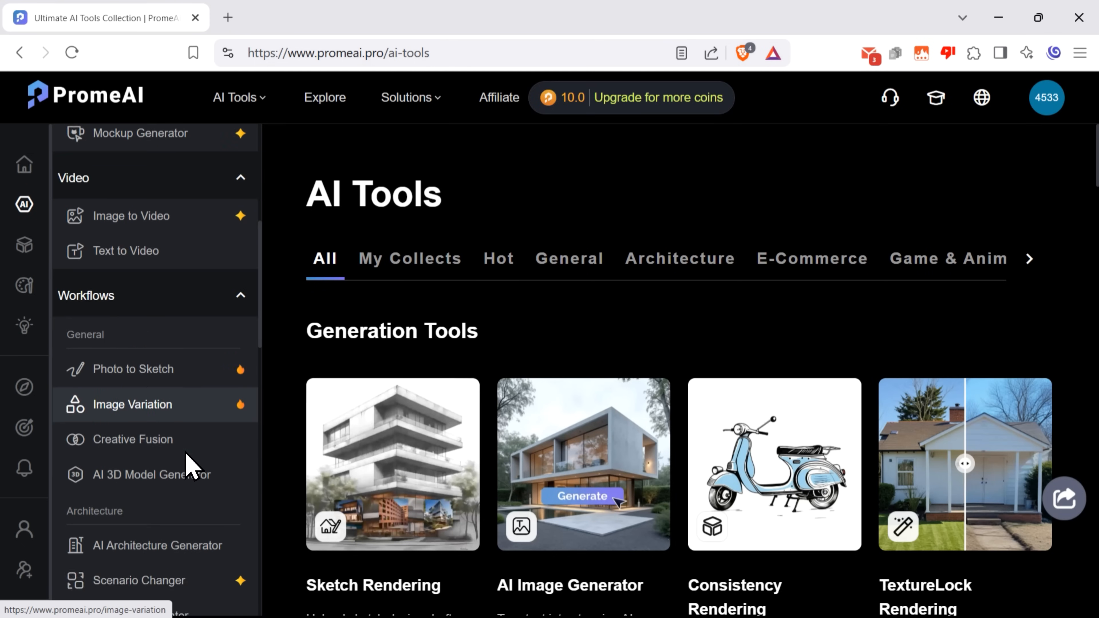
pyautogui.scroll(-3)
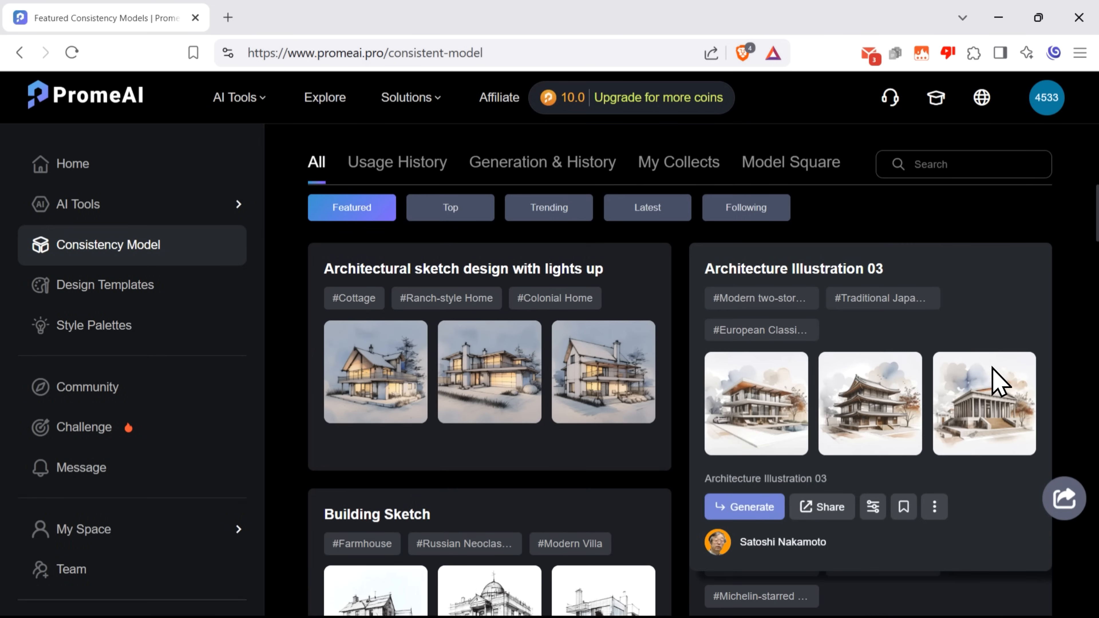
# Look through the featured consistency models, then switch to Design Templates
pyautogui.scroll(-3)
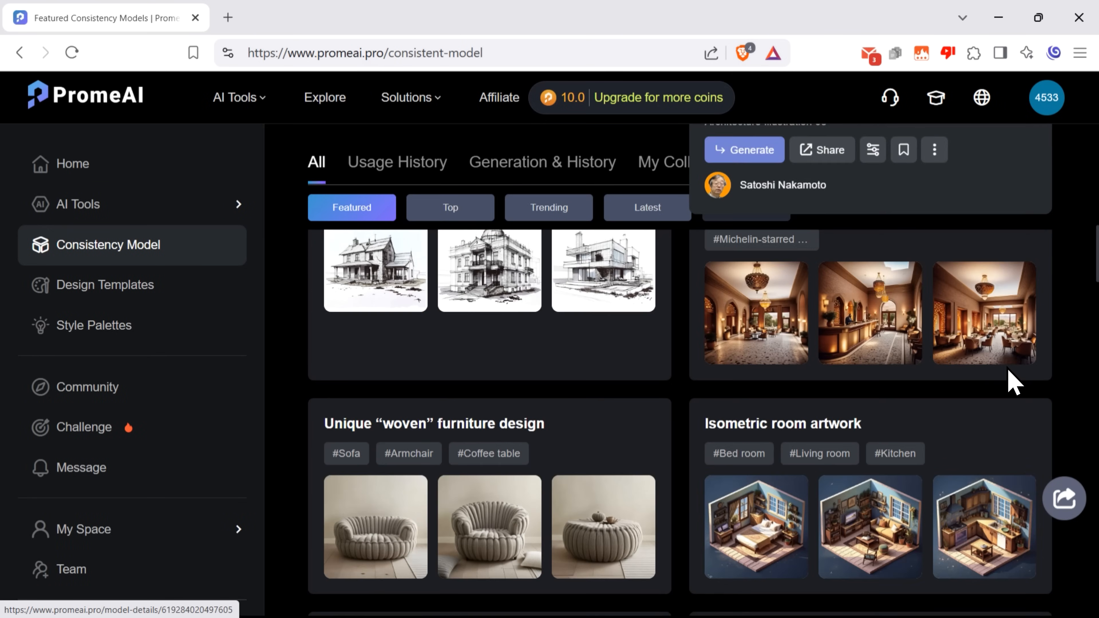
pyautogui.scroll(-3)
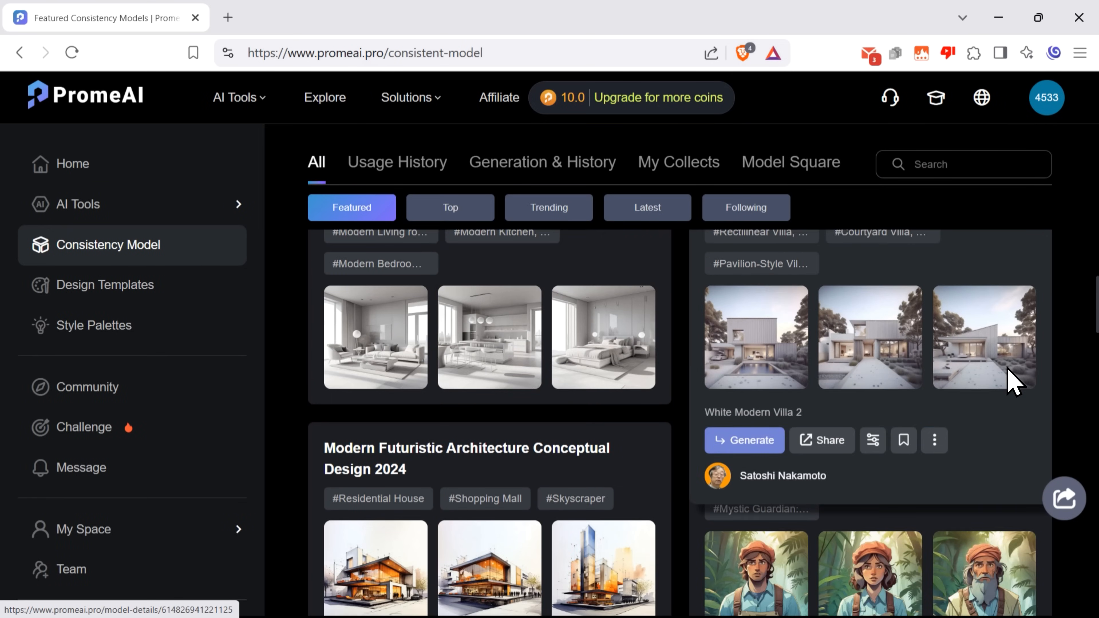
pyautogui.click(105, 285)
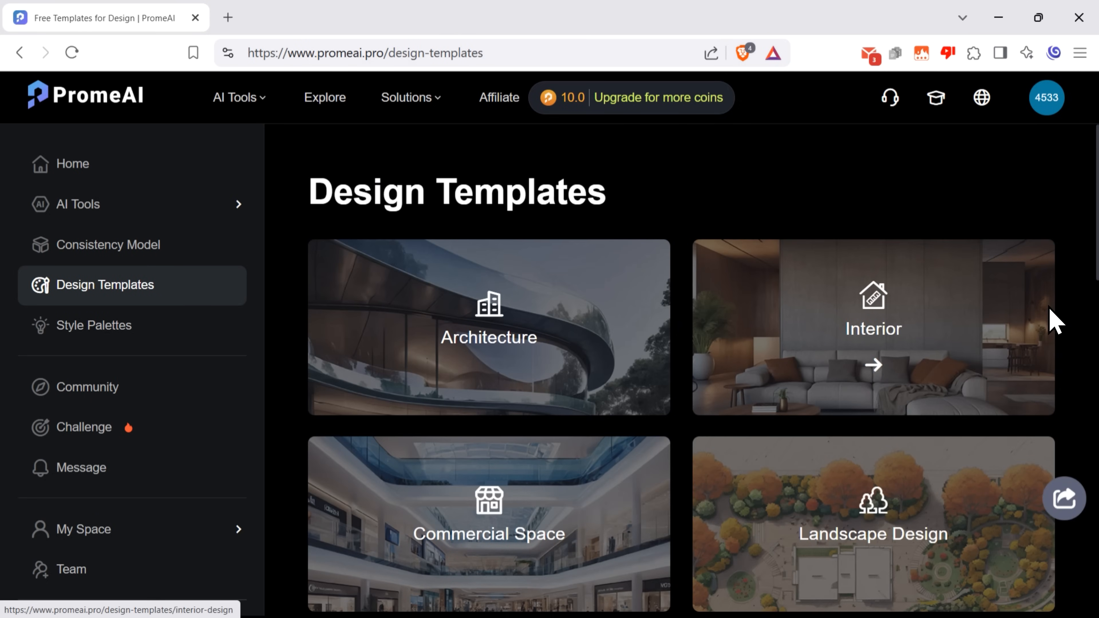
pyautogui.scroll(-3)
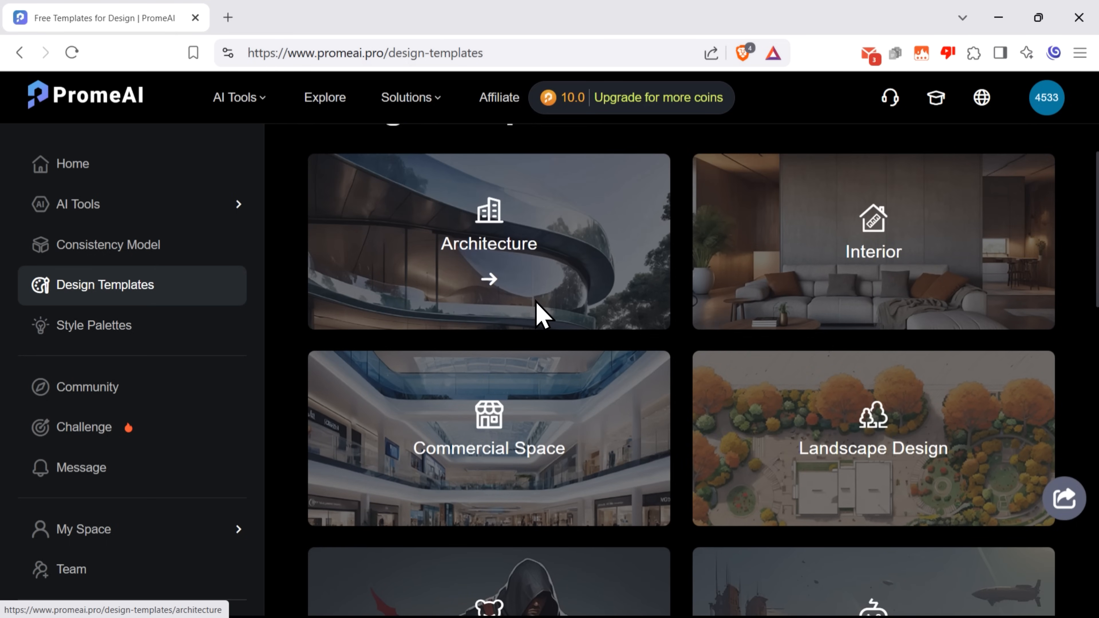
pyautogui.scroll(-3)
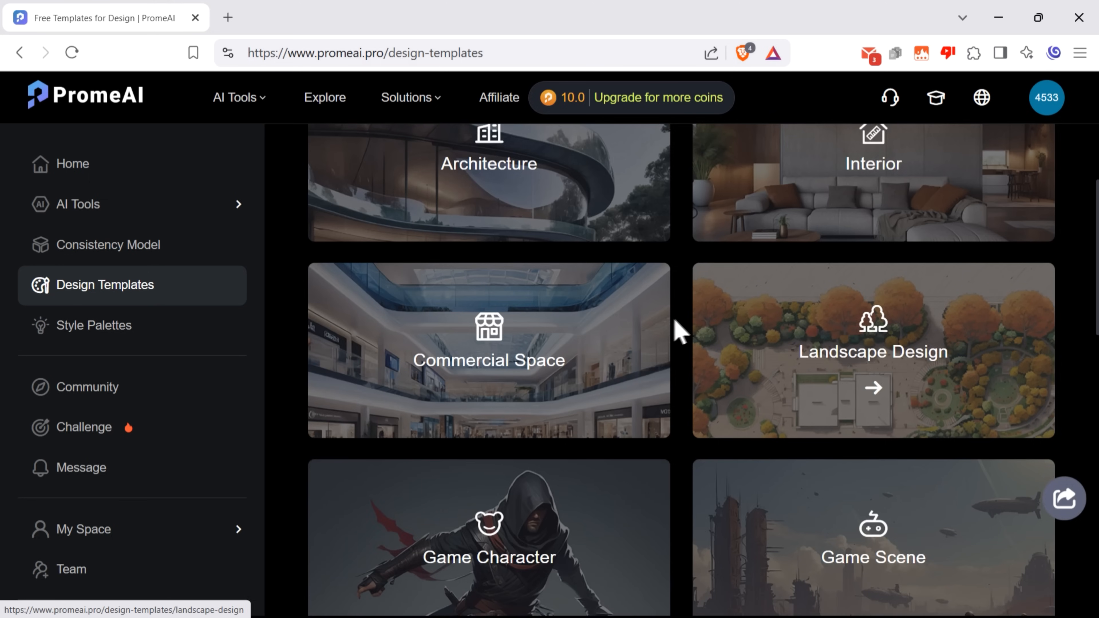
pyautogui.scroll(-3)
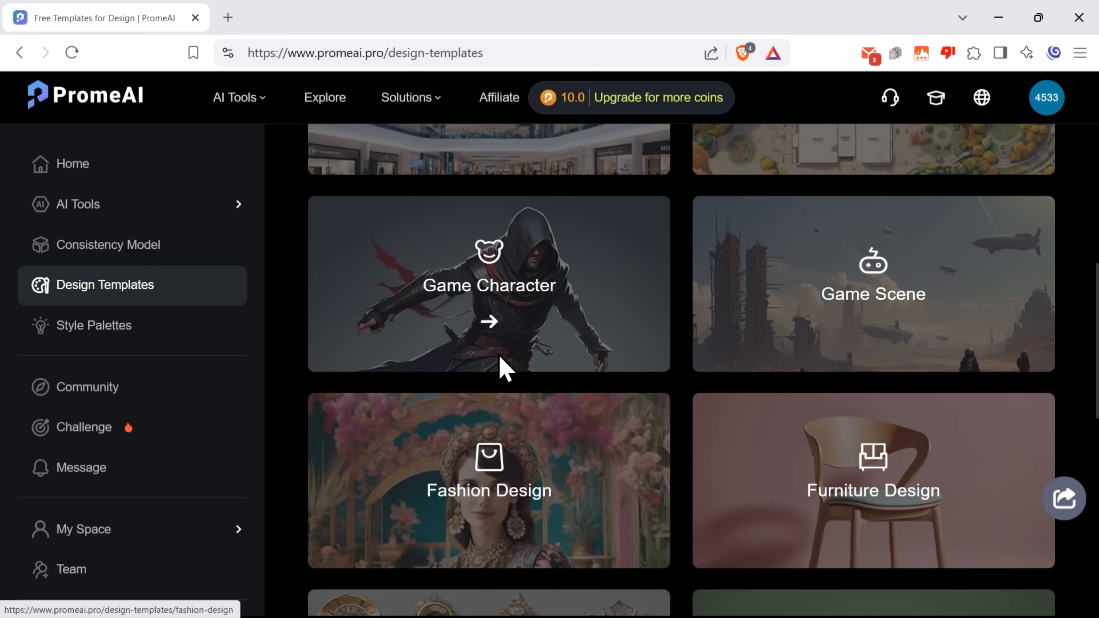
pyautogui.click(94, 325)
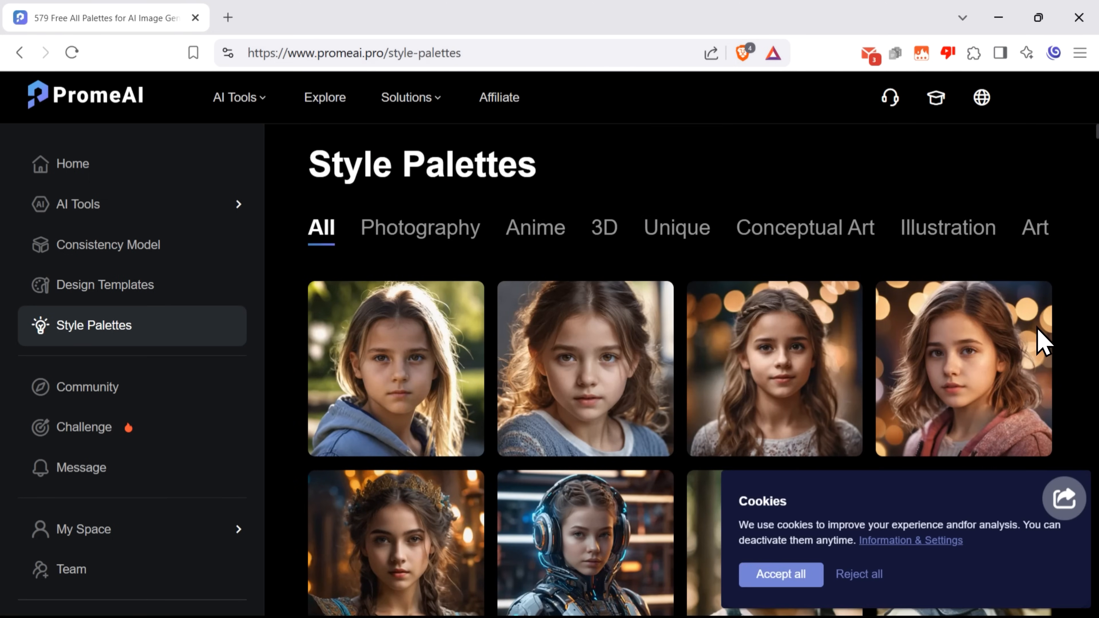
pyautogui.scroll(-3)
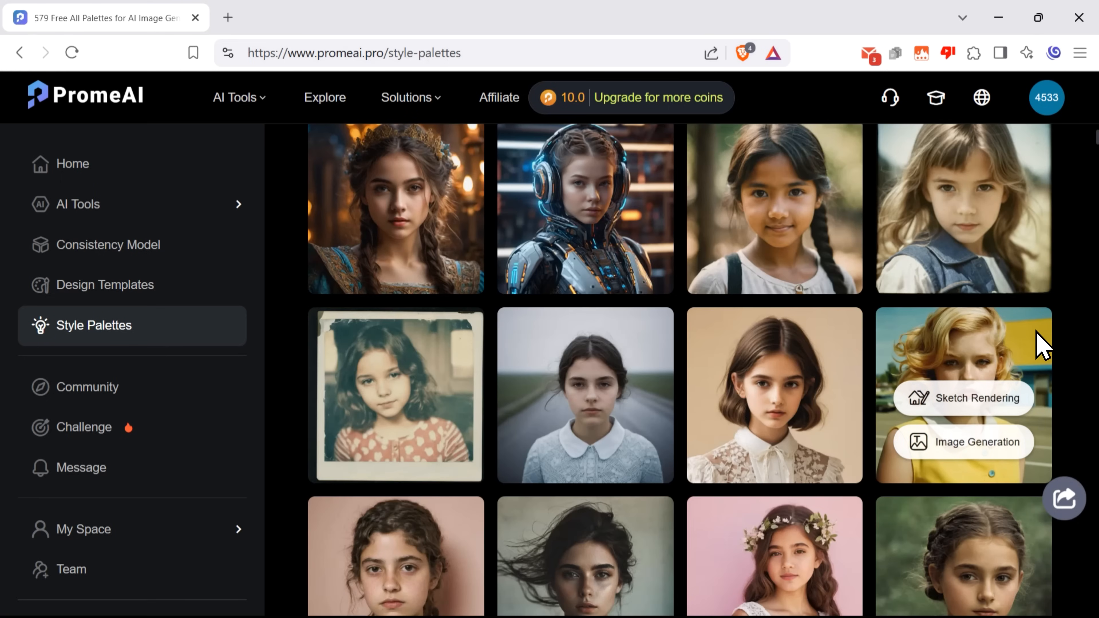
pyautogui.scroll(-3)
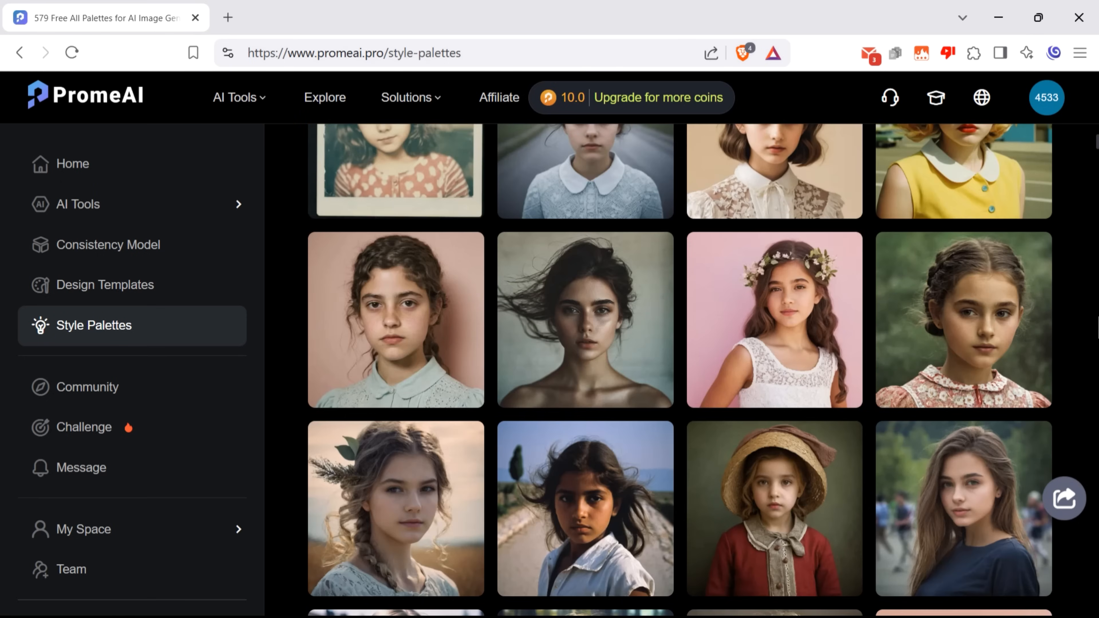
pyautogui.scroll(-3)
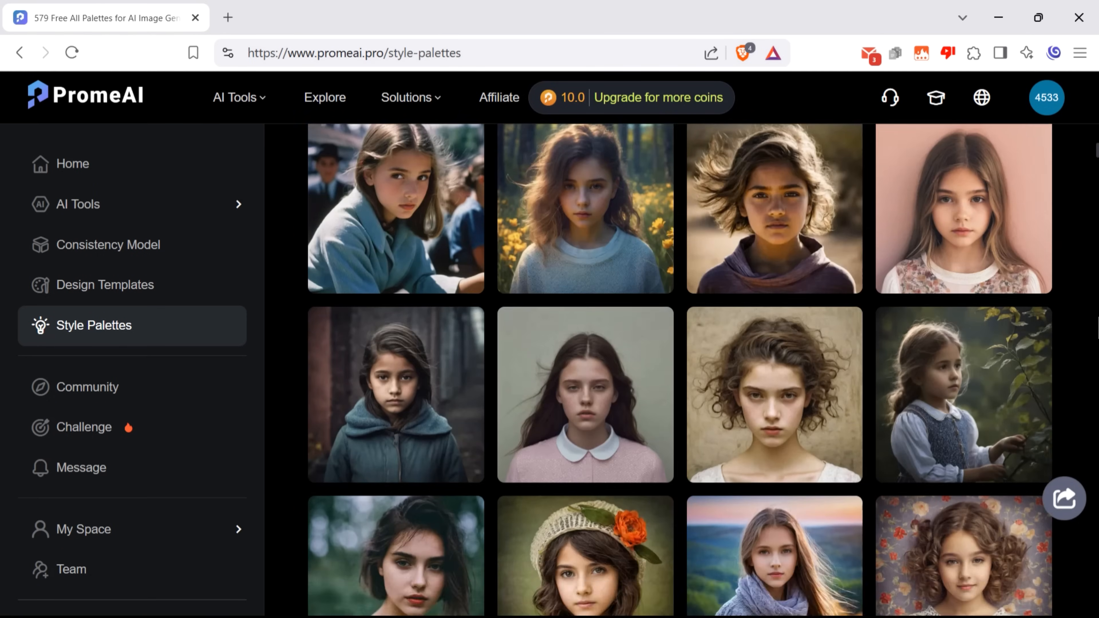
pyautogui.scroll(-3)
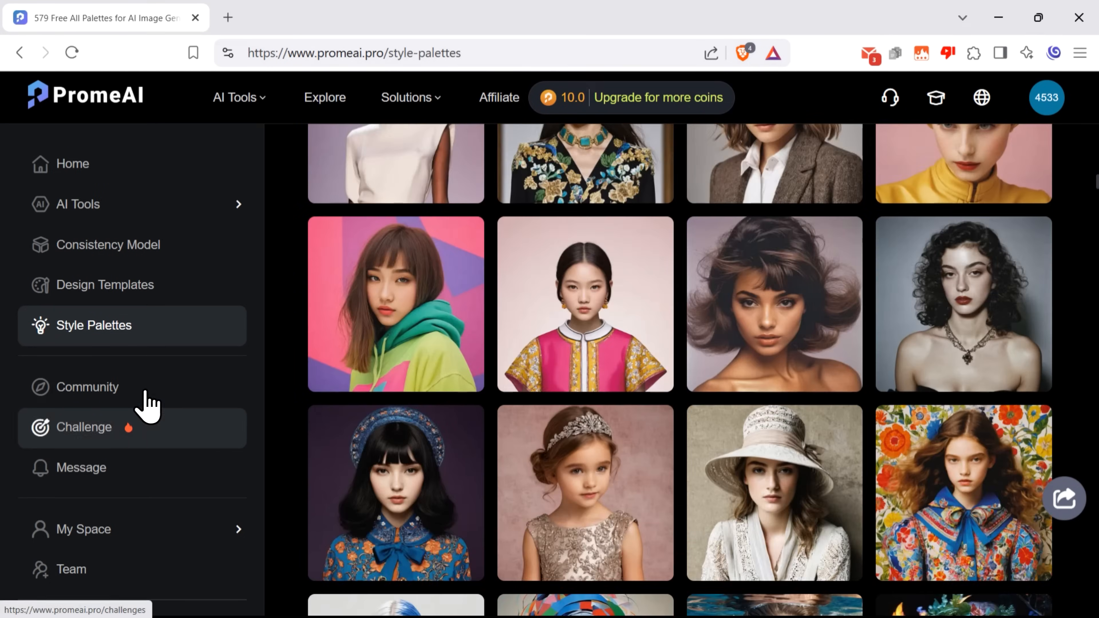
# Browse the Community feed of shared images from the sidebar
pyautogui.click(87, 387)
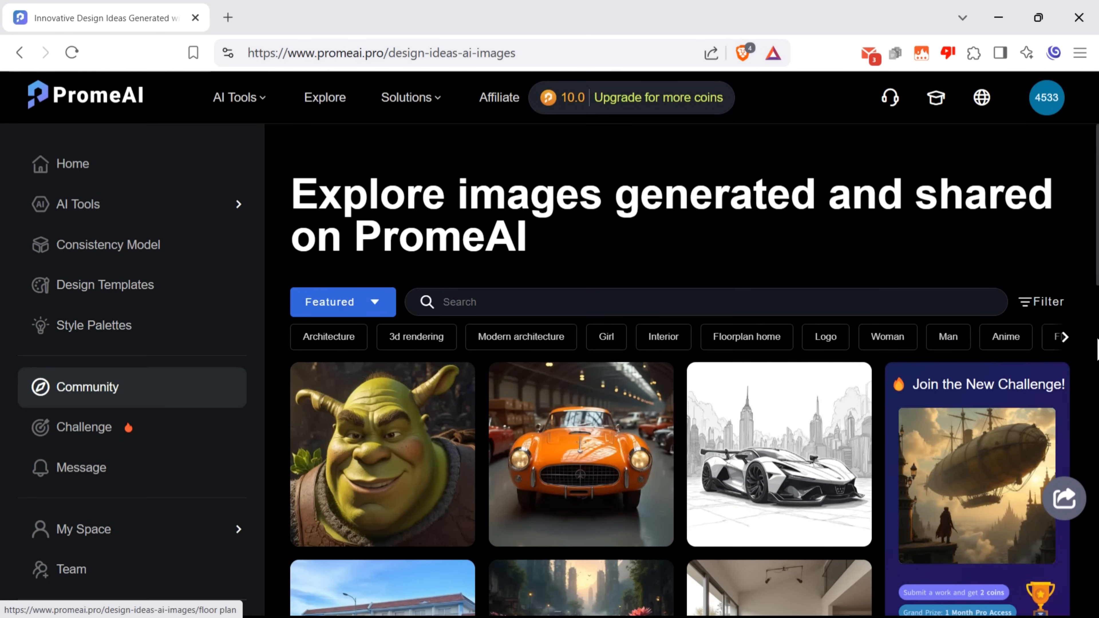
pyautogui.scroll(-3)
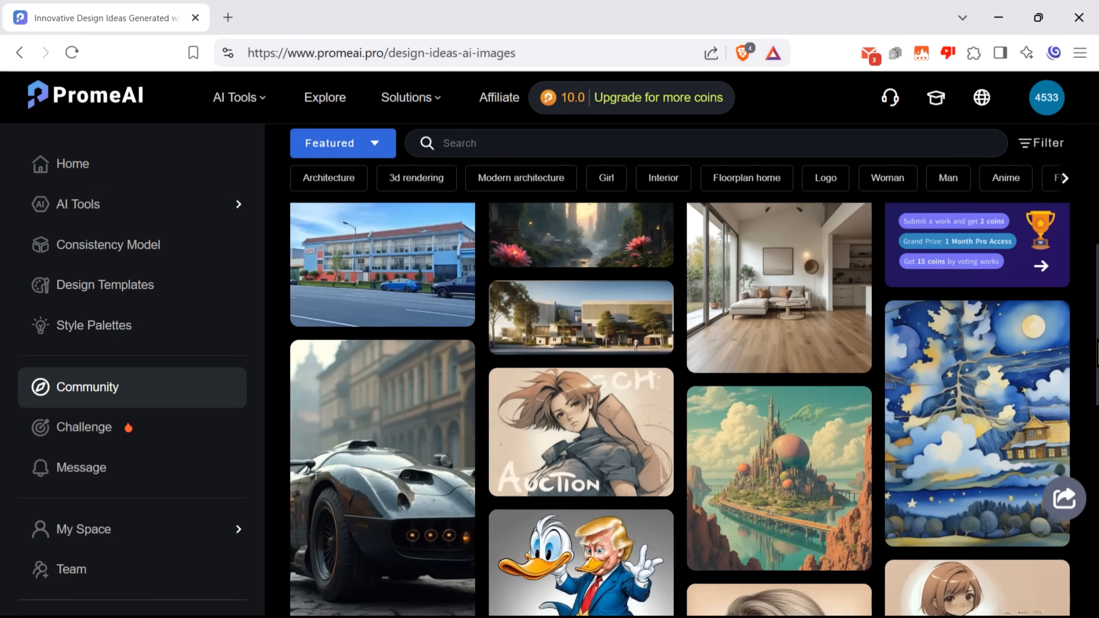
pyautogui.scroll(-3)
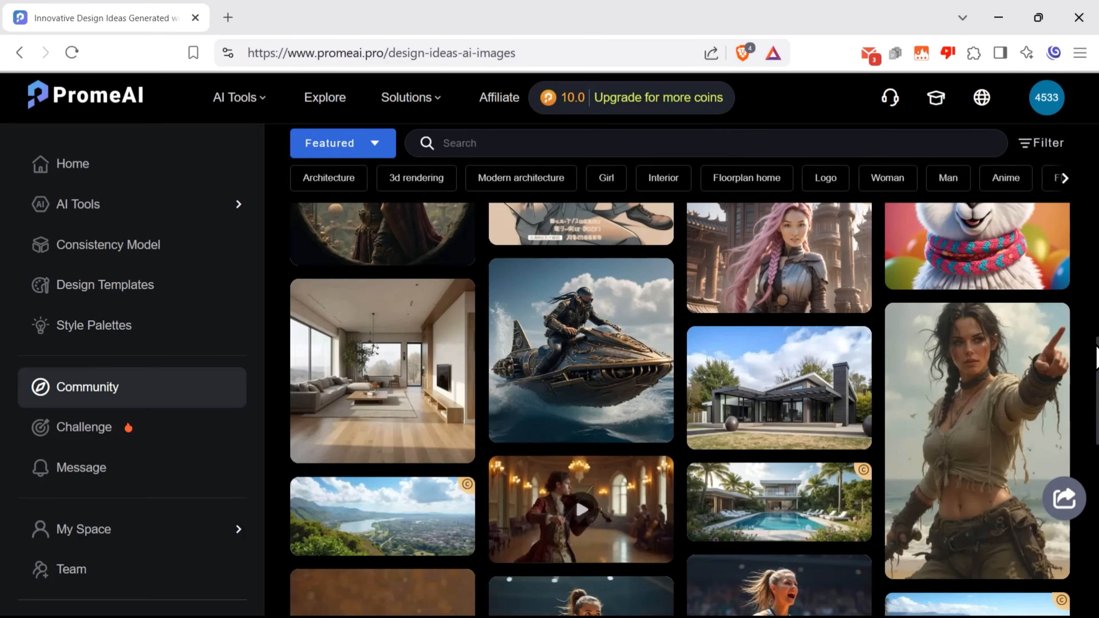
pyautogui.scroll(-3)
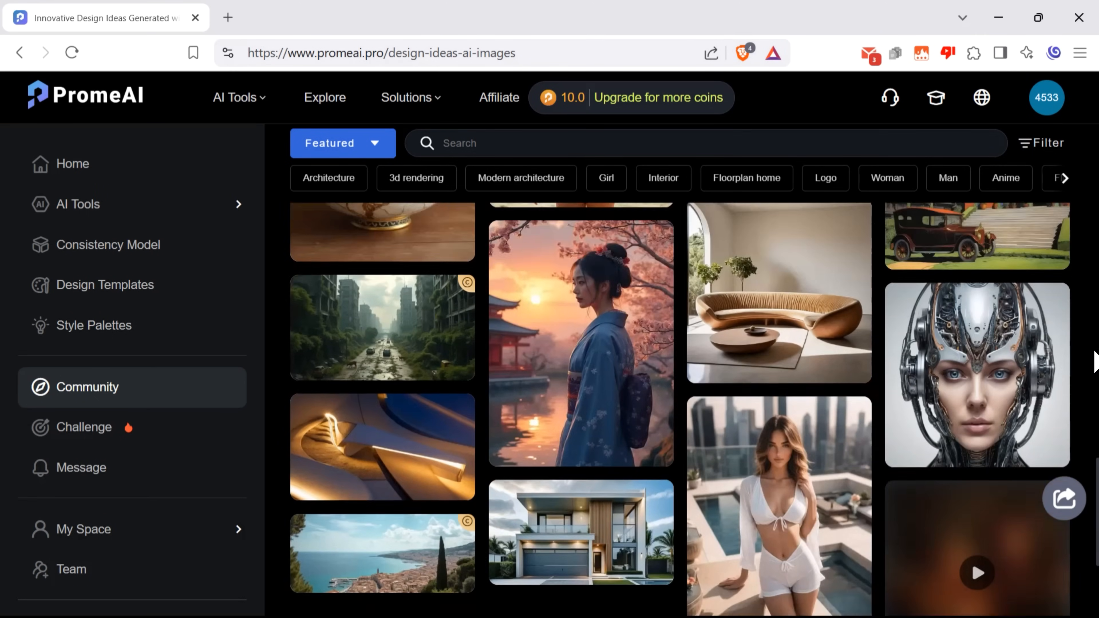
# Look through the ongoing AI Art Challenges, then go to the Team page
pyautogui.click(84, 427)
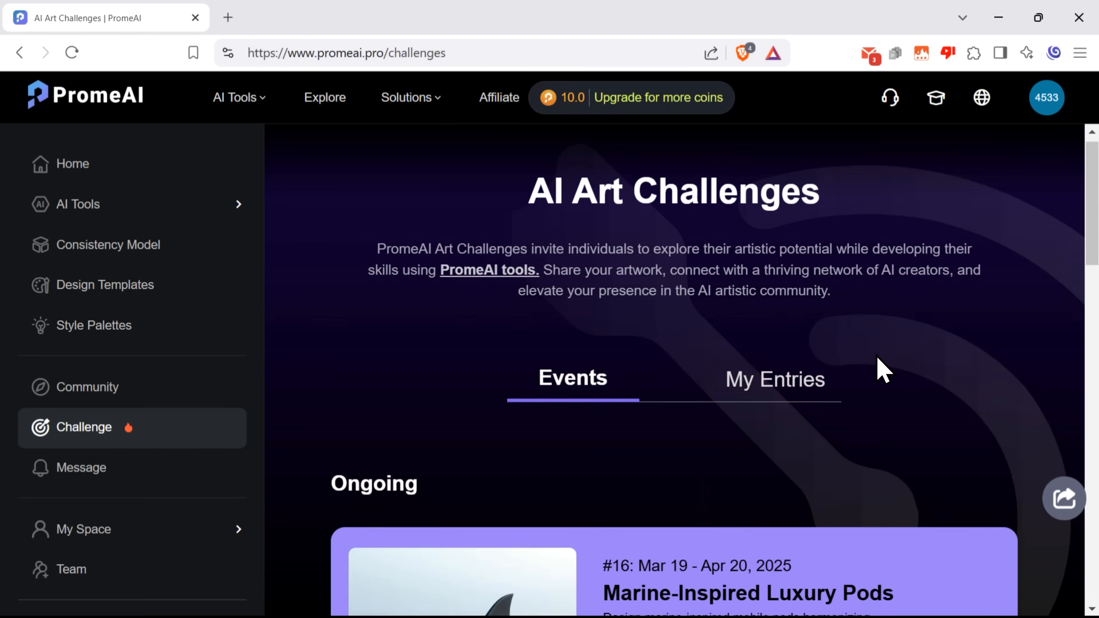
pyautogui.scroll(-3)
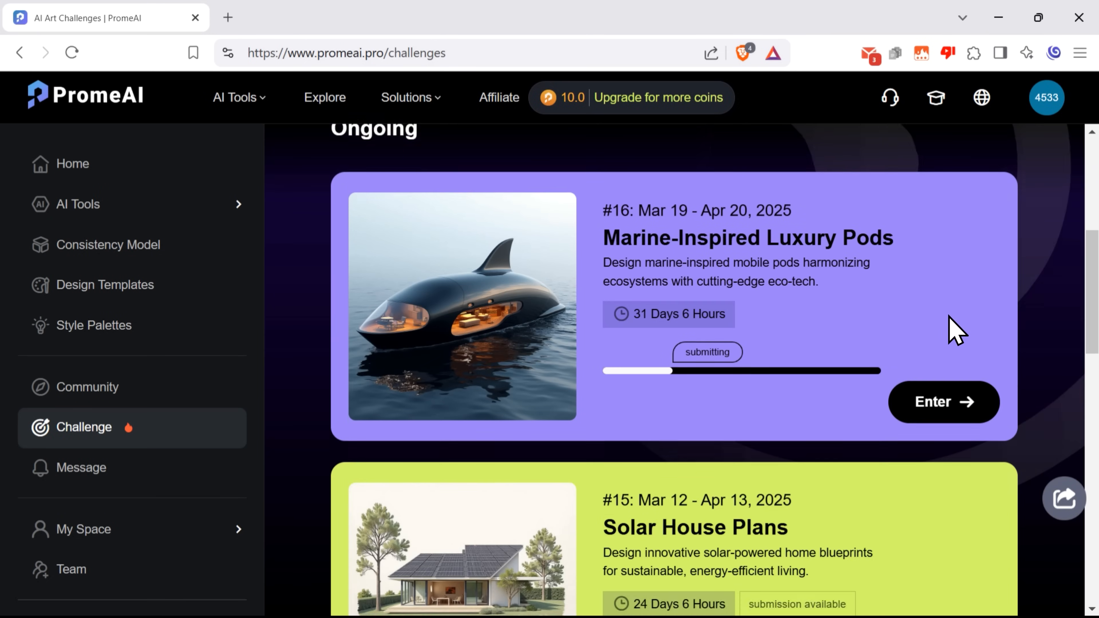
pyautogui.scroll(-3)
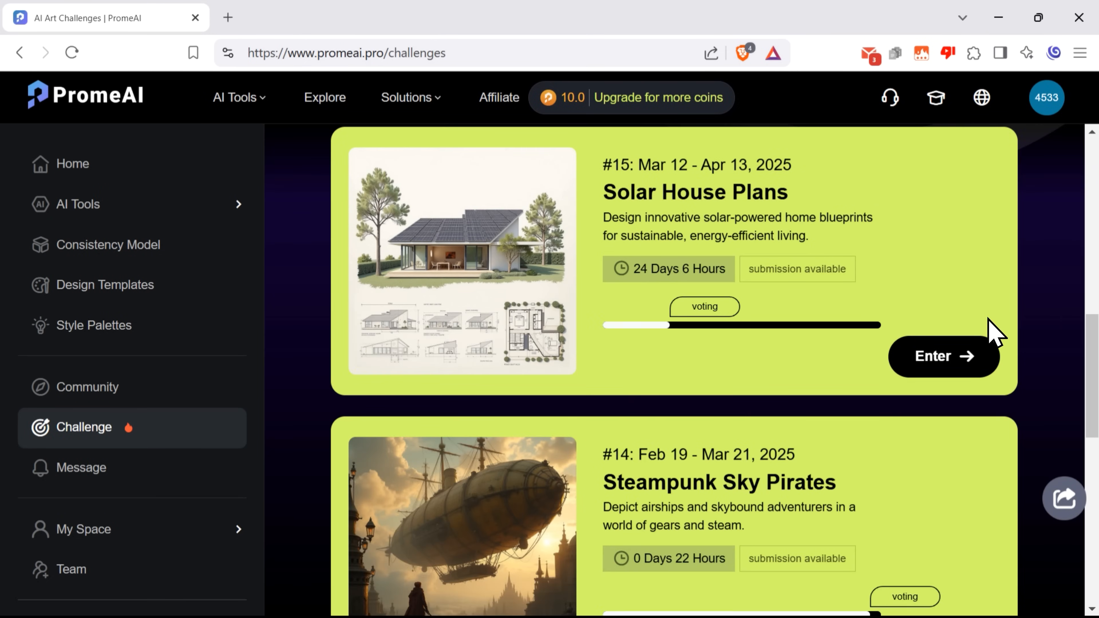
pyautogui.click(71, 570)
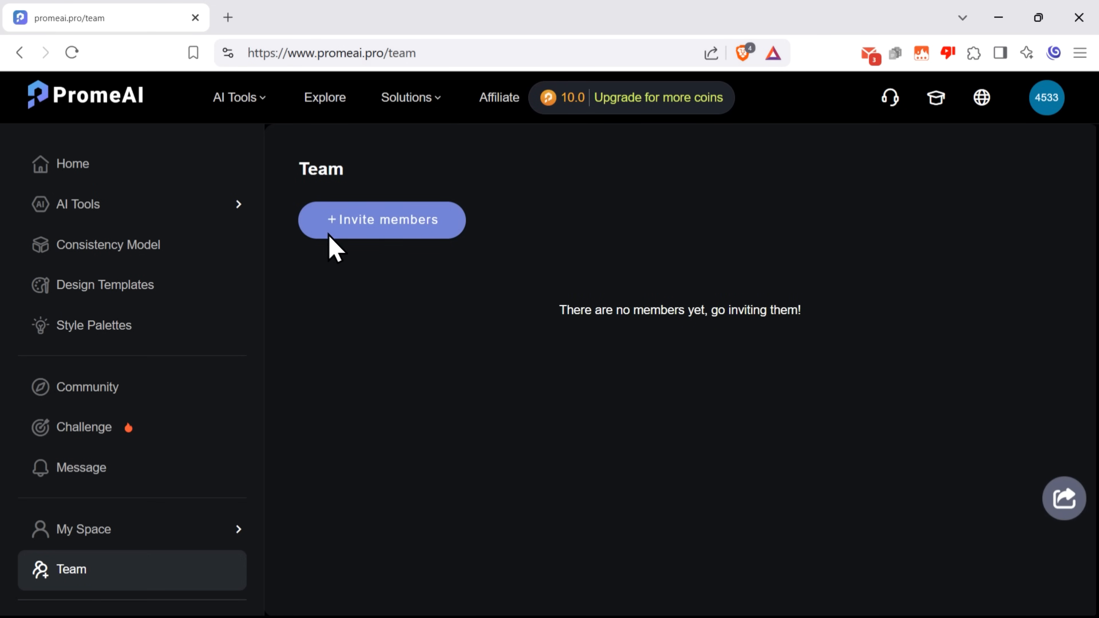
pyautogui.moveTo(388, 394)
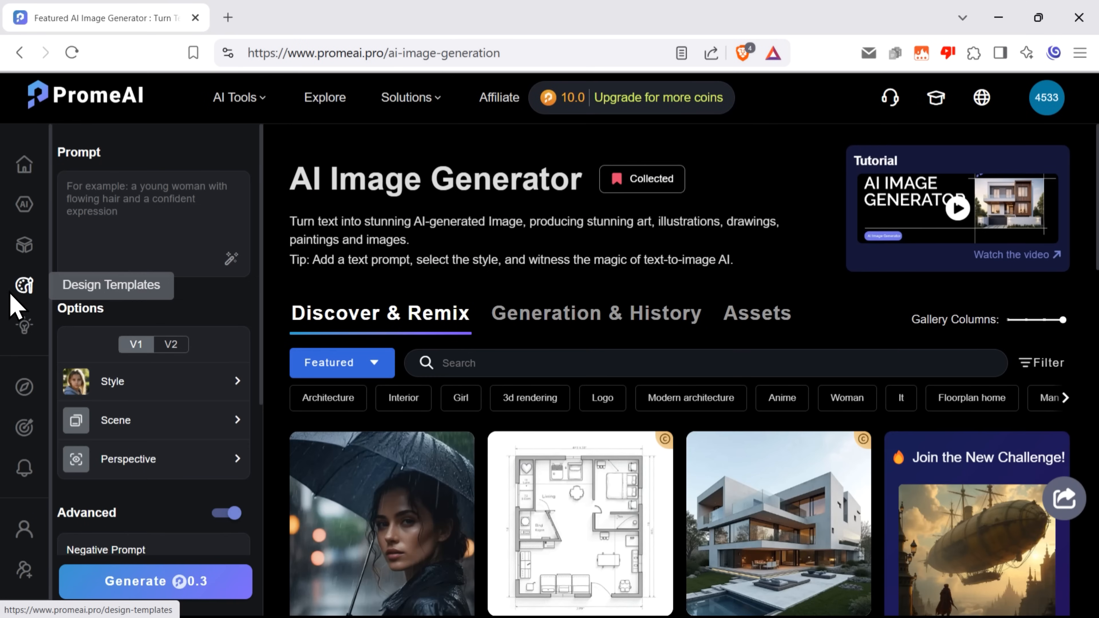
# In the AI Image Generator, enter a prompt for a serene mountain sunset landscape with a calm lake
pyautogui.scroll(-3)
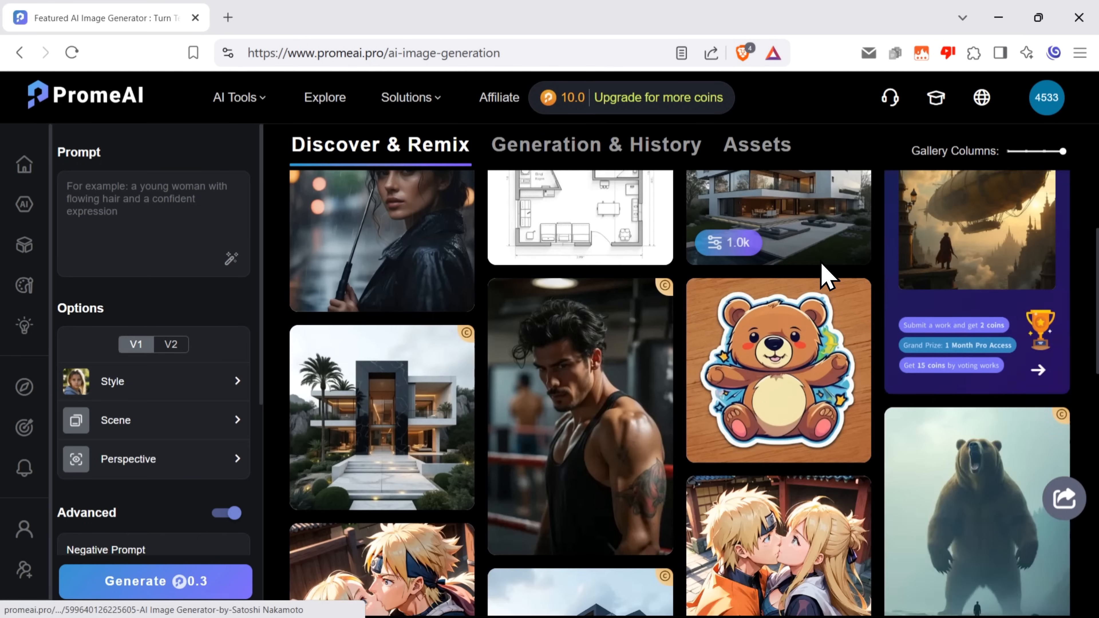
pyautogui.click(114, 199)
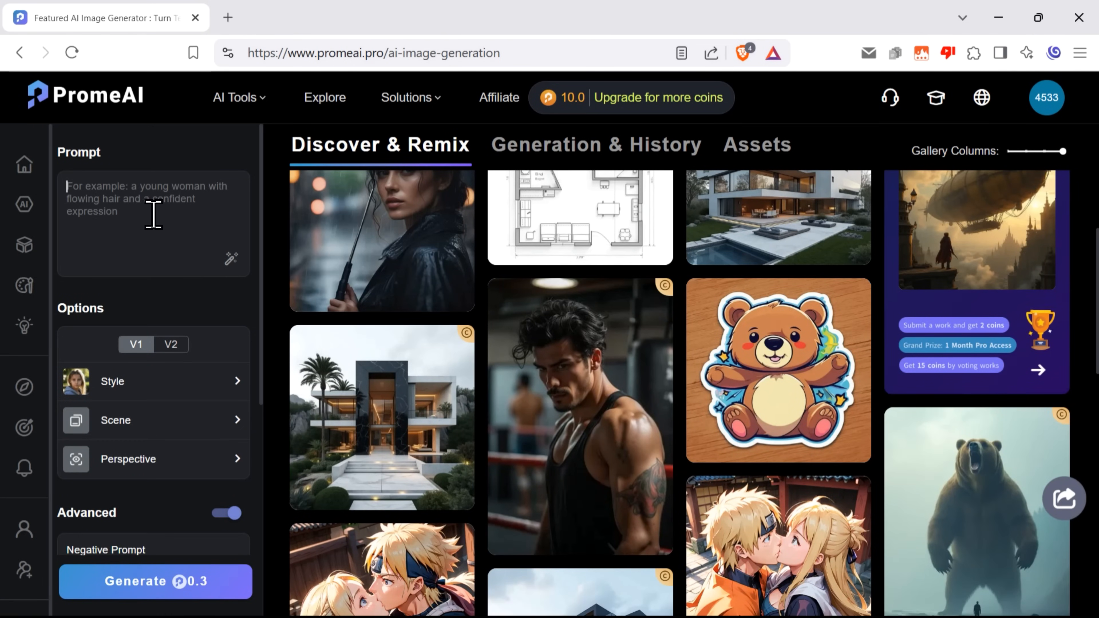
pyautogui.write('an image of a serene mountain landscape at sunset, with a calm lake reflecting the colorful sky and surrounded by trees')
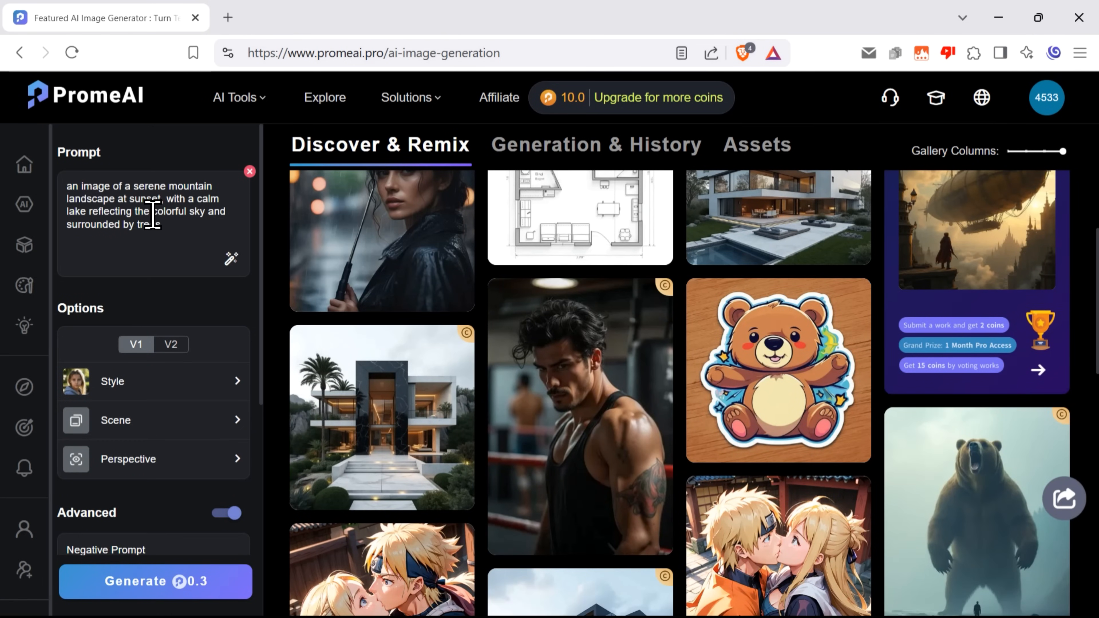
pyautogui.moveTo(162, 198); pyautogui.dragTo(160, 224)
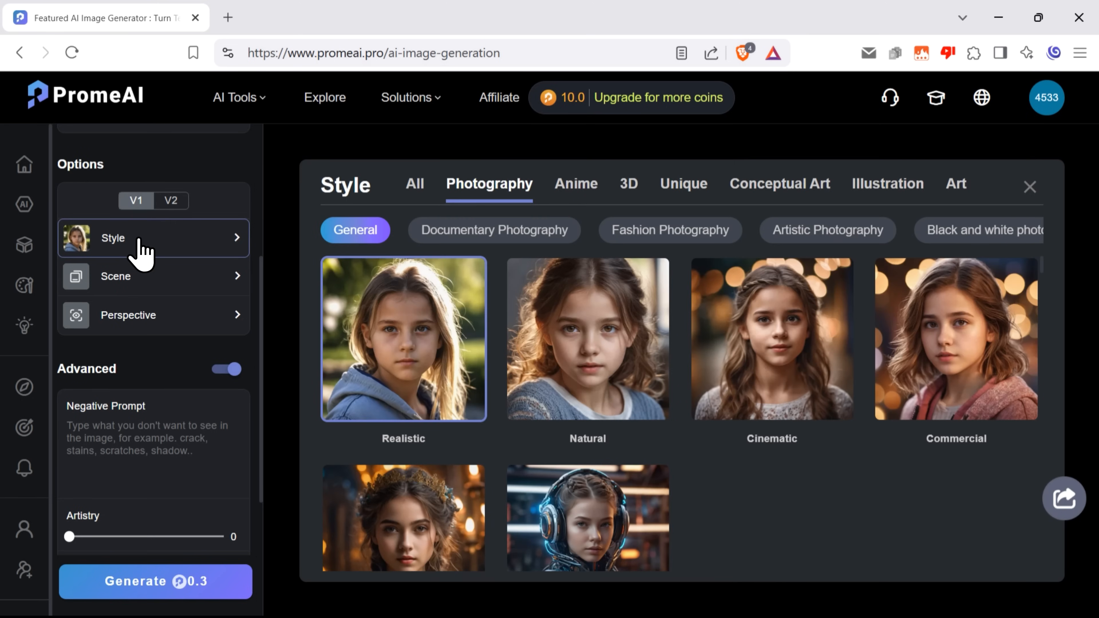
# Review the Scene and Perspective preset galleries, then close them
pyautogui.click(116, 276)
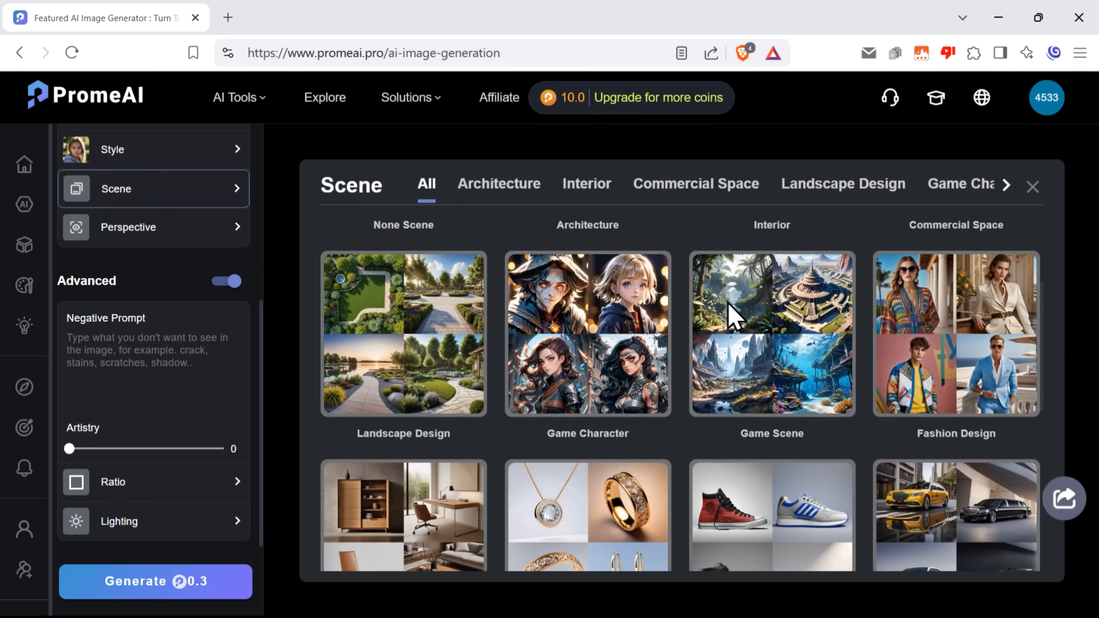
pyautogui.click(128, 226)
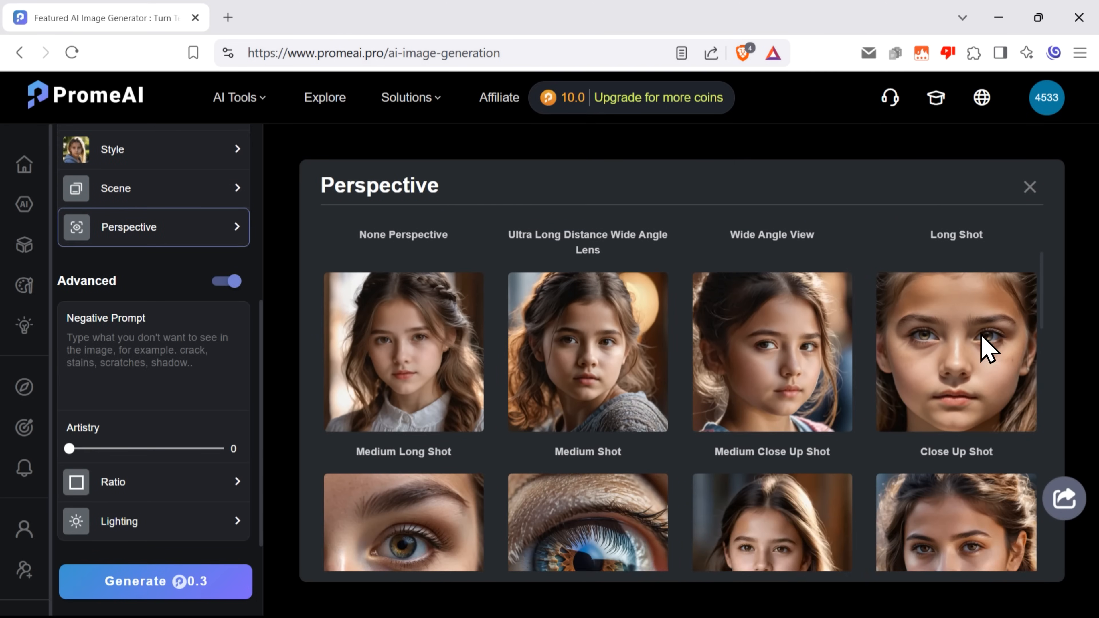
pyautogui.click(1030, 186)
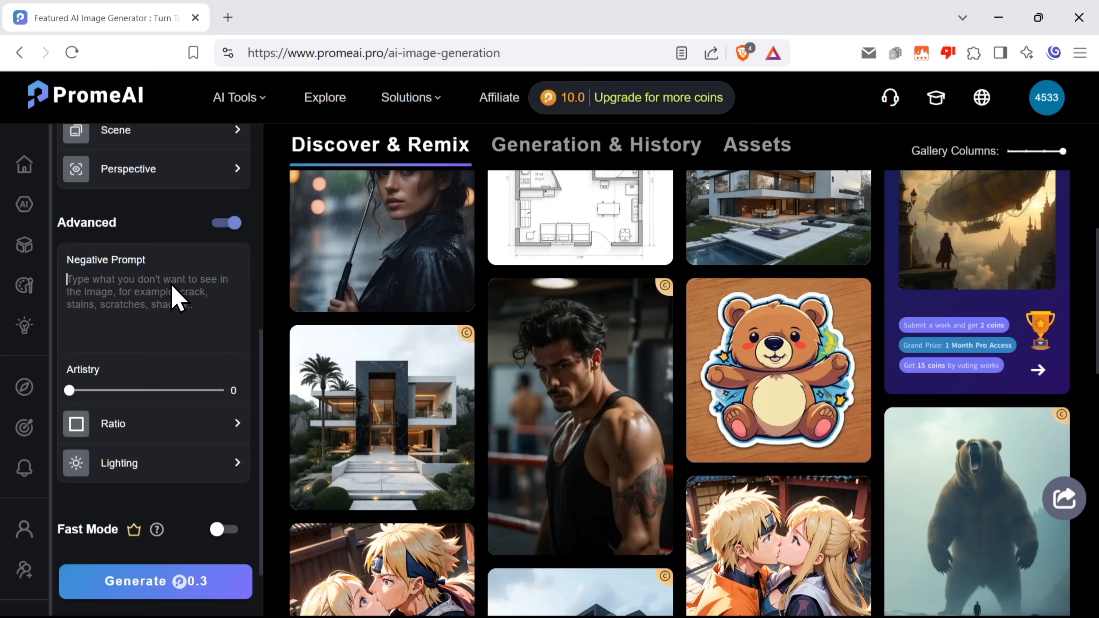
# Set the generation quantity to 3 images and choose a wider aspect ratio
pyautogui.scroll(-3)
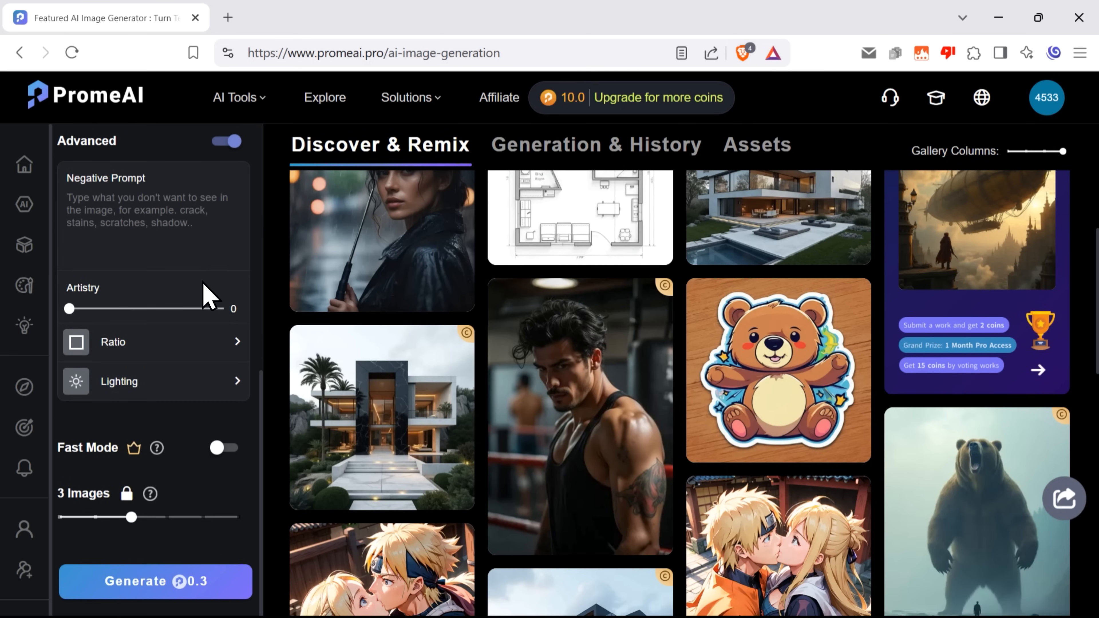
pyautogui.moveTo(219, 247)
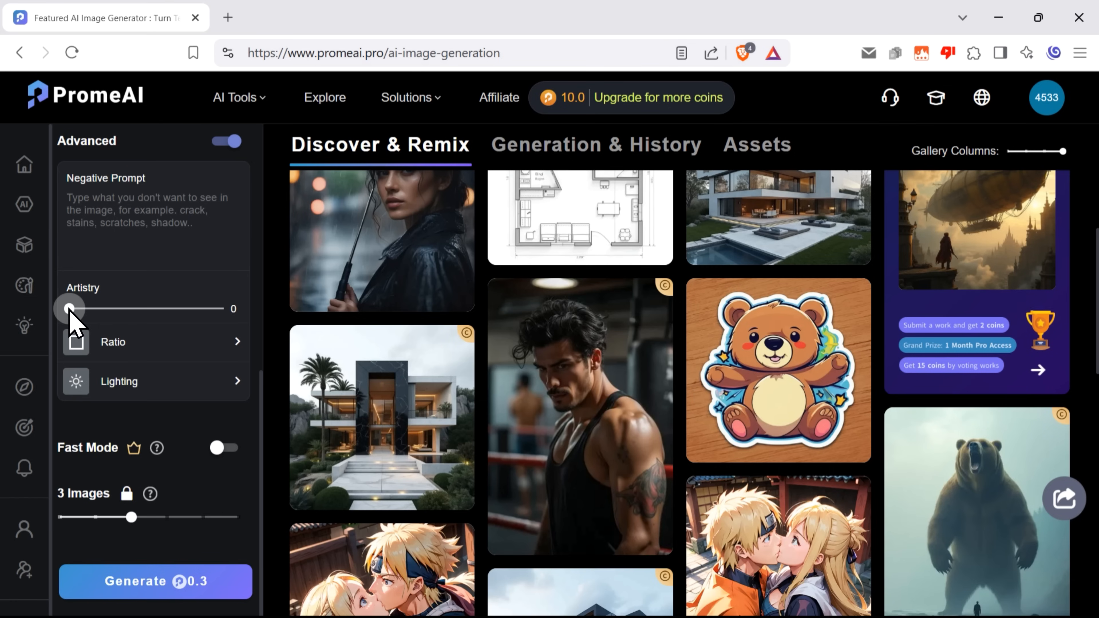
pyautogui.moveTo(69, 309); pyautogui.dragTo(151, 309)
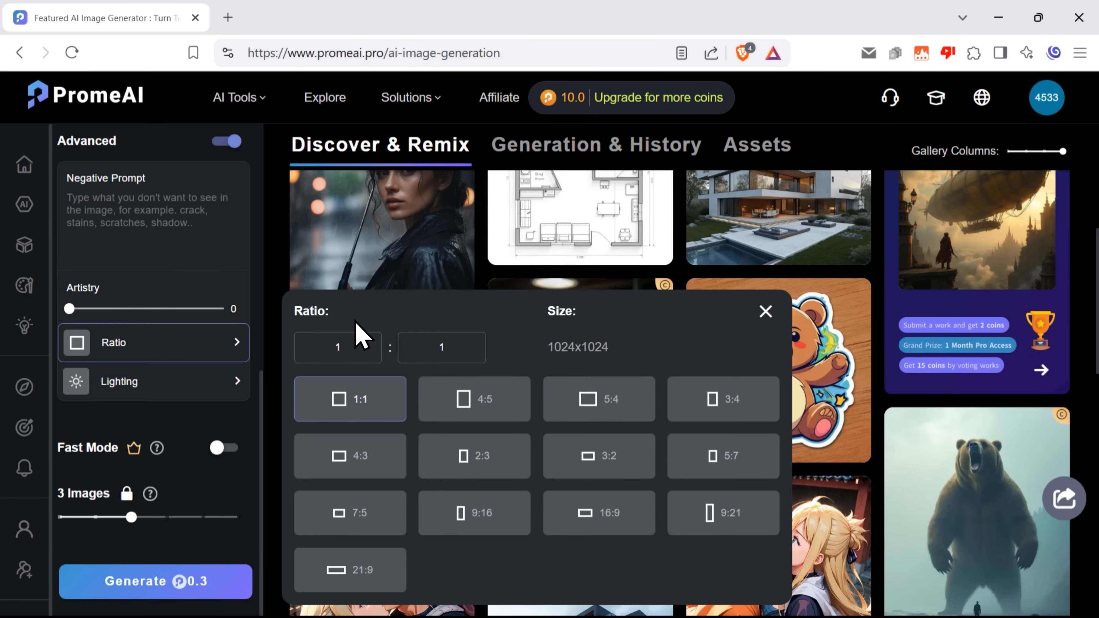
pyautogui.click(119, 381)
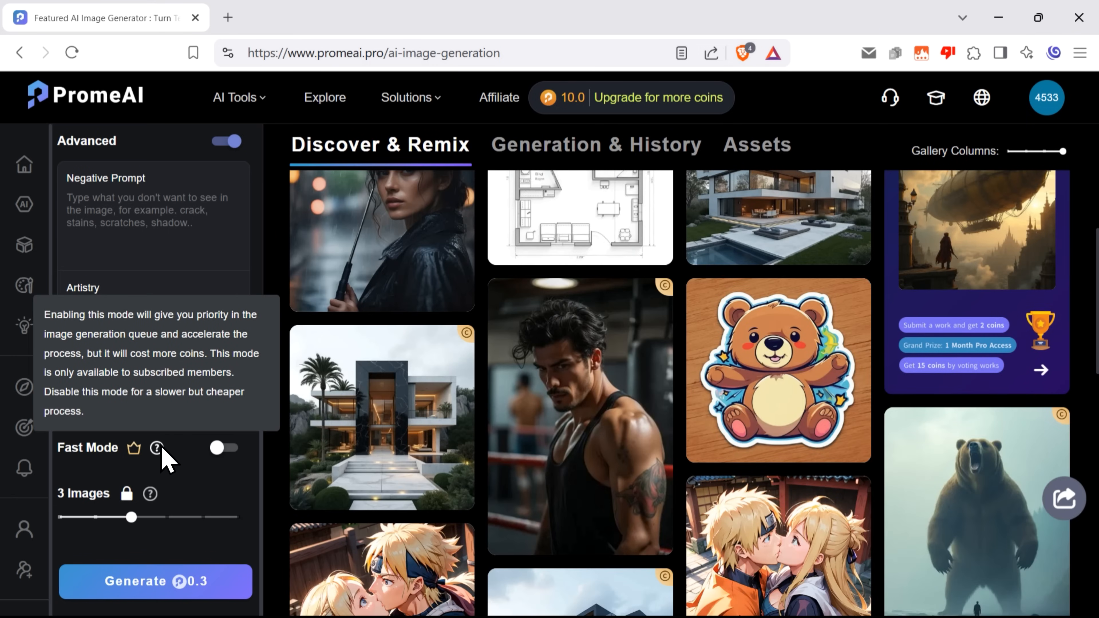
pyautogui.moveTo(257, 478)
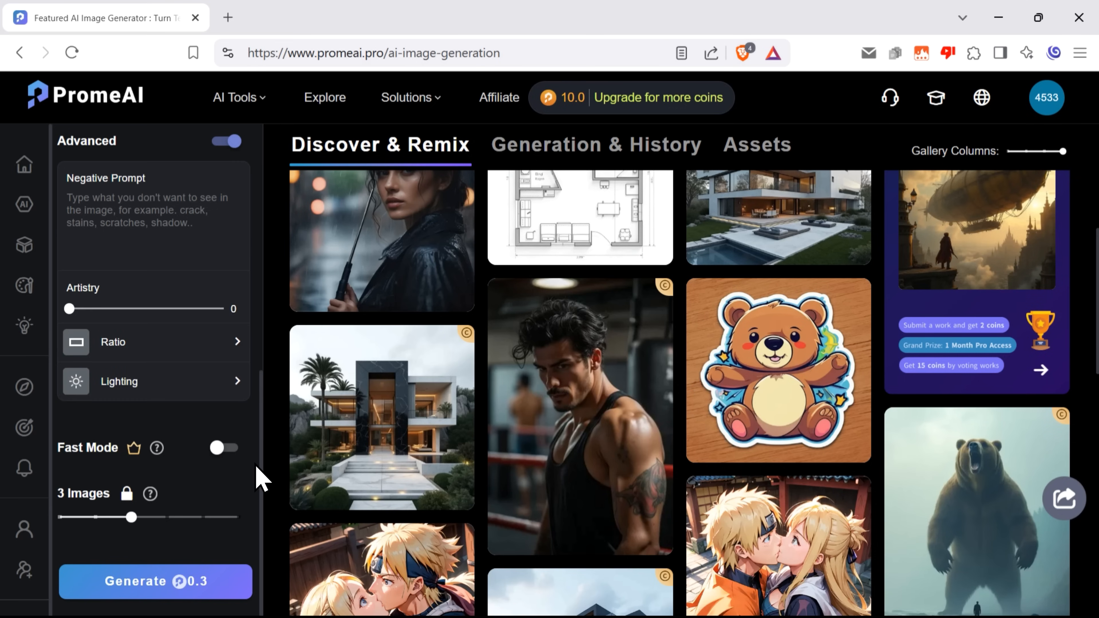
pyautogui.moveTo(73, 511)
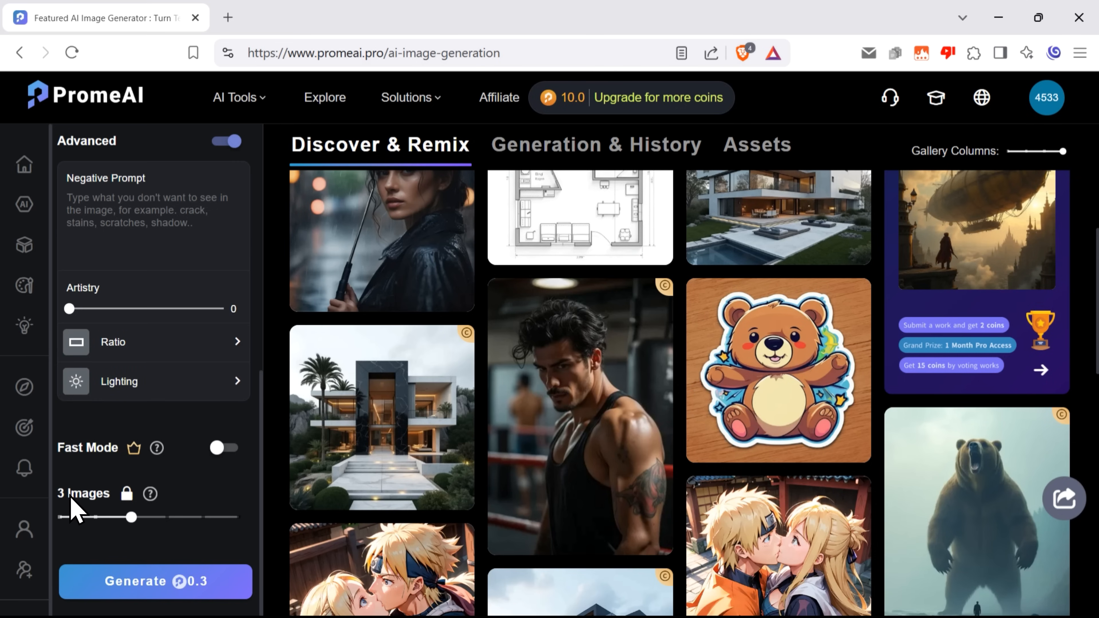
pyautogui.moveTo(149, 495)
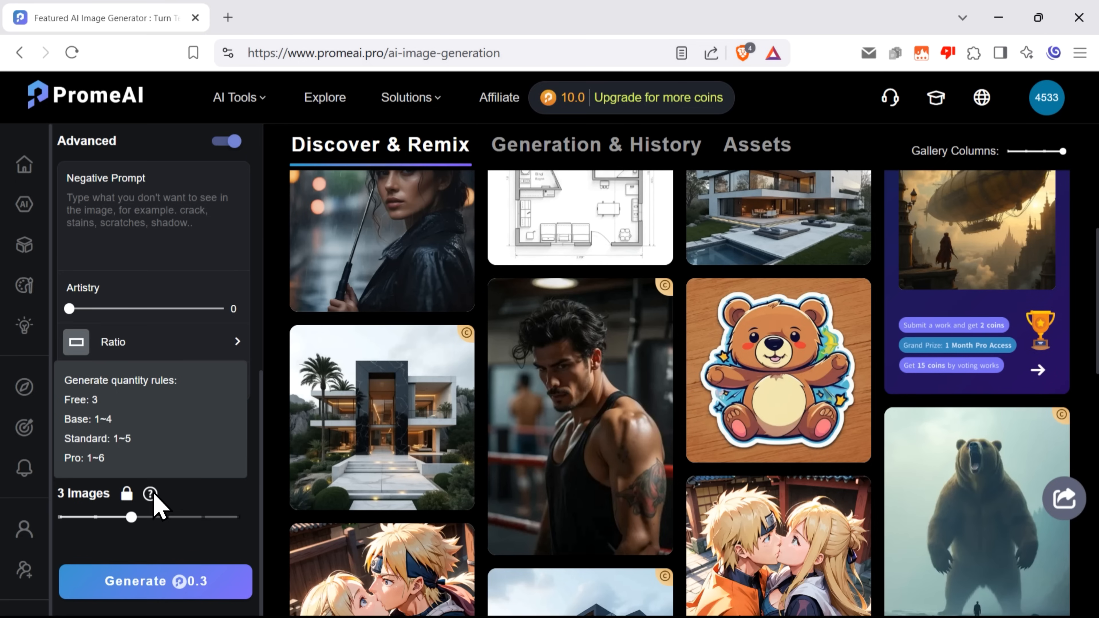
# Generate the images and view the mountain-lake results in the lightbox
pyautogui.click(592, 145)
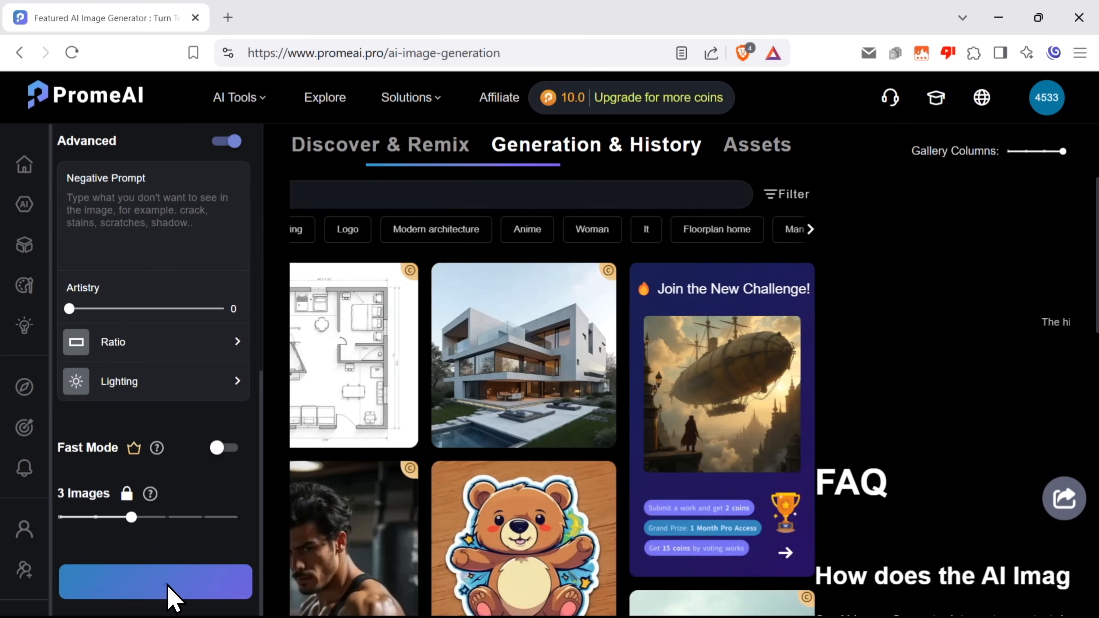
pyautogui.click(153, 587)
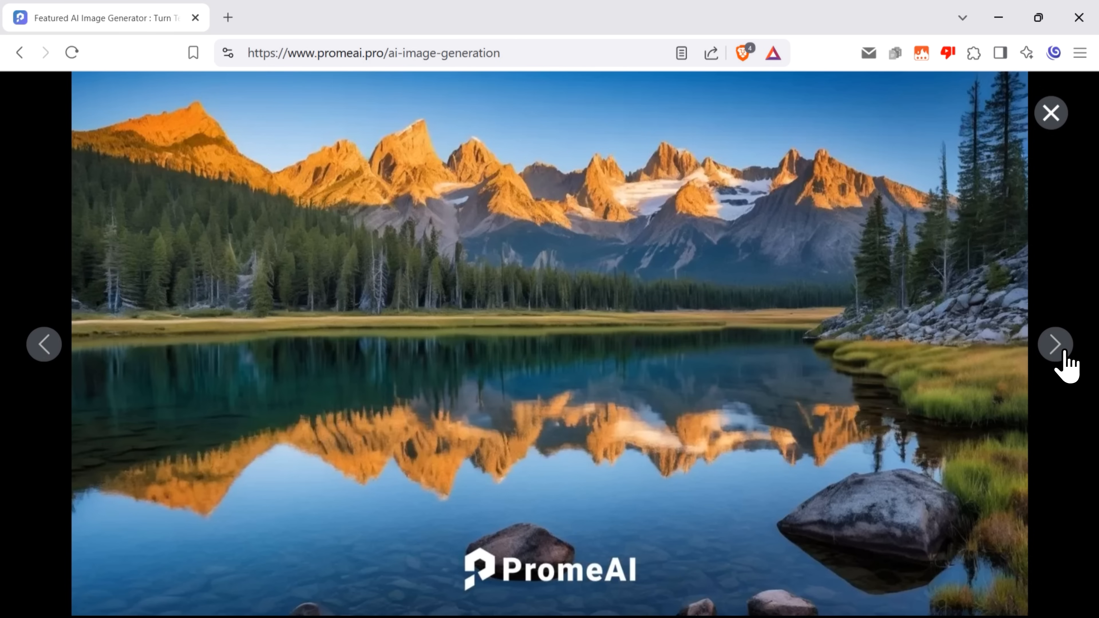
pyautogui.click(1057, 345)
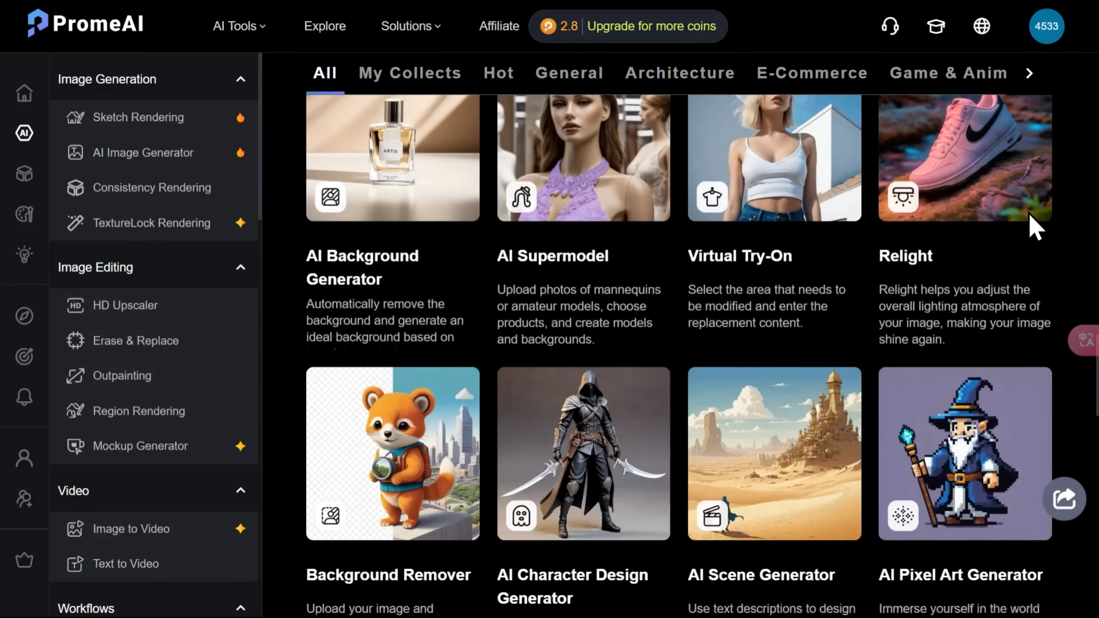
# Open the AI 3D Model Generator from the bottom of the AI tools list
pyautogui.scroll(-3)
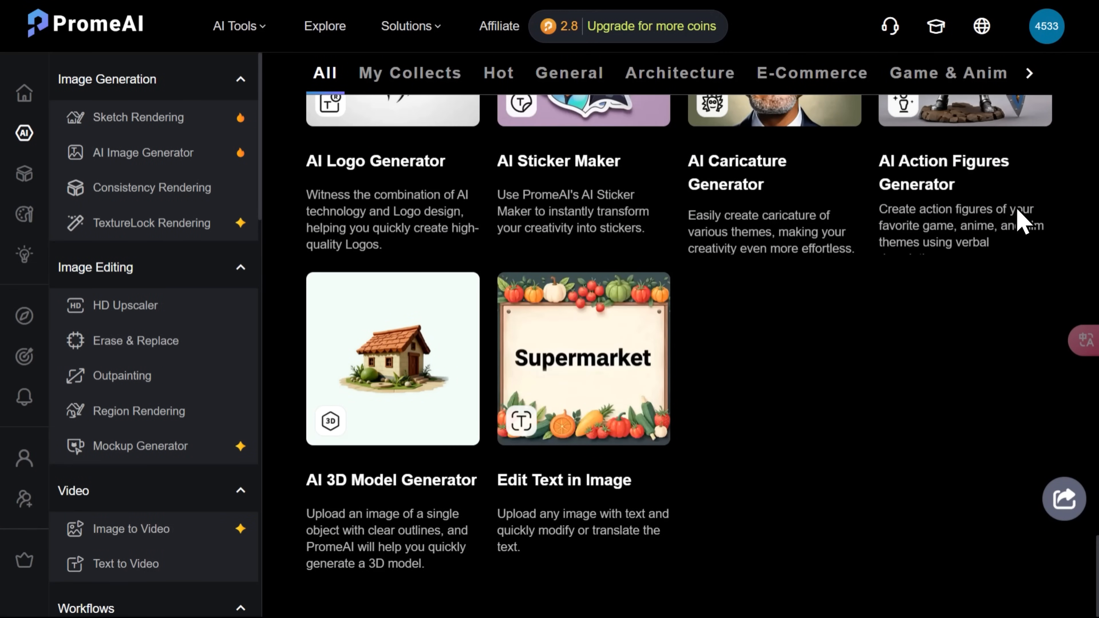
pyautogui.moveTo(388, 545)
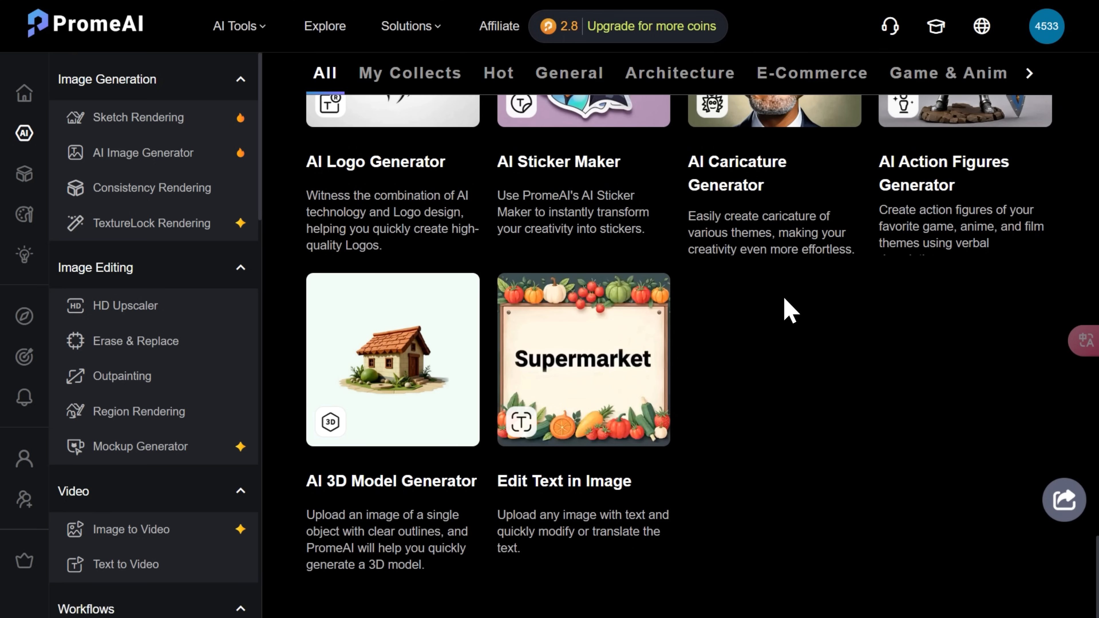
pyautogui.click(392, 359)
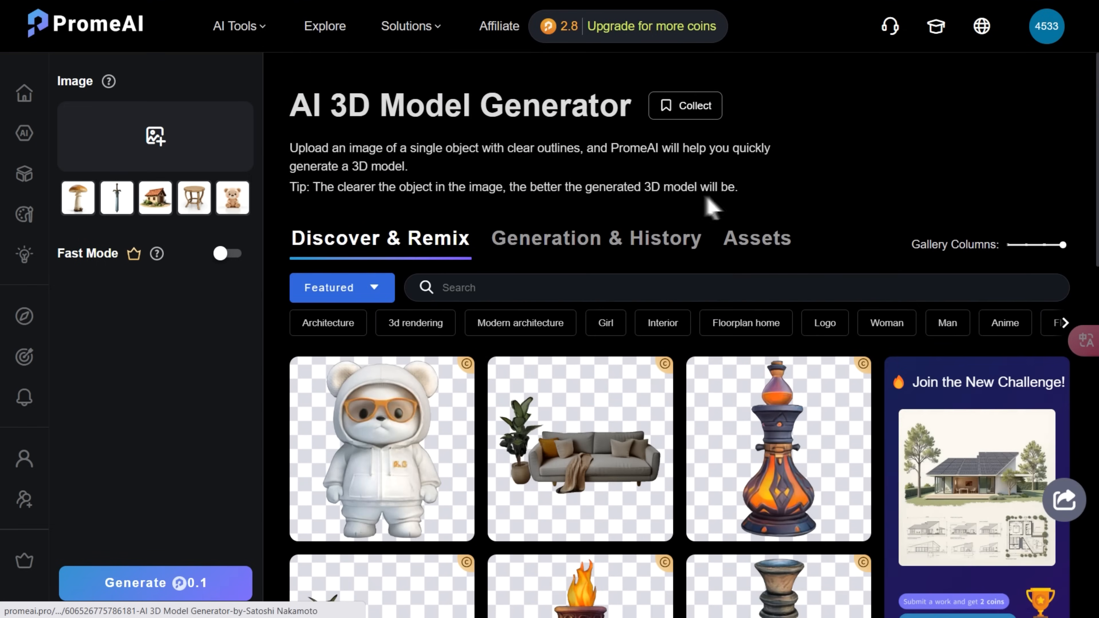
pyautogui.moveTo(163, 143)
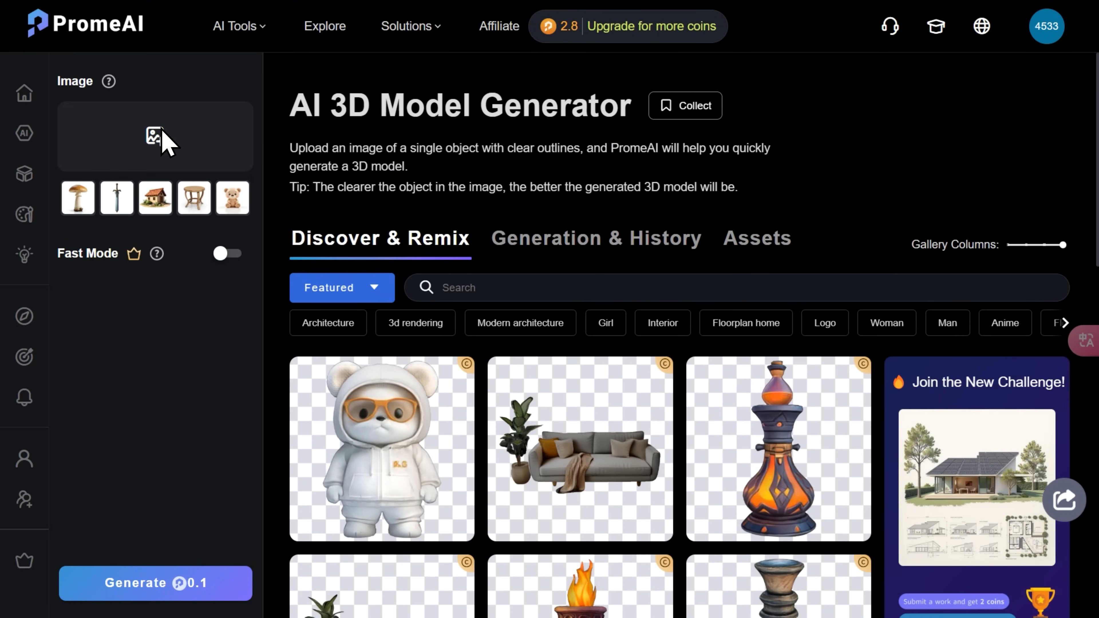
pyautogui.moveTo(116, 273)
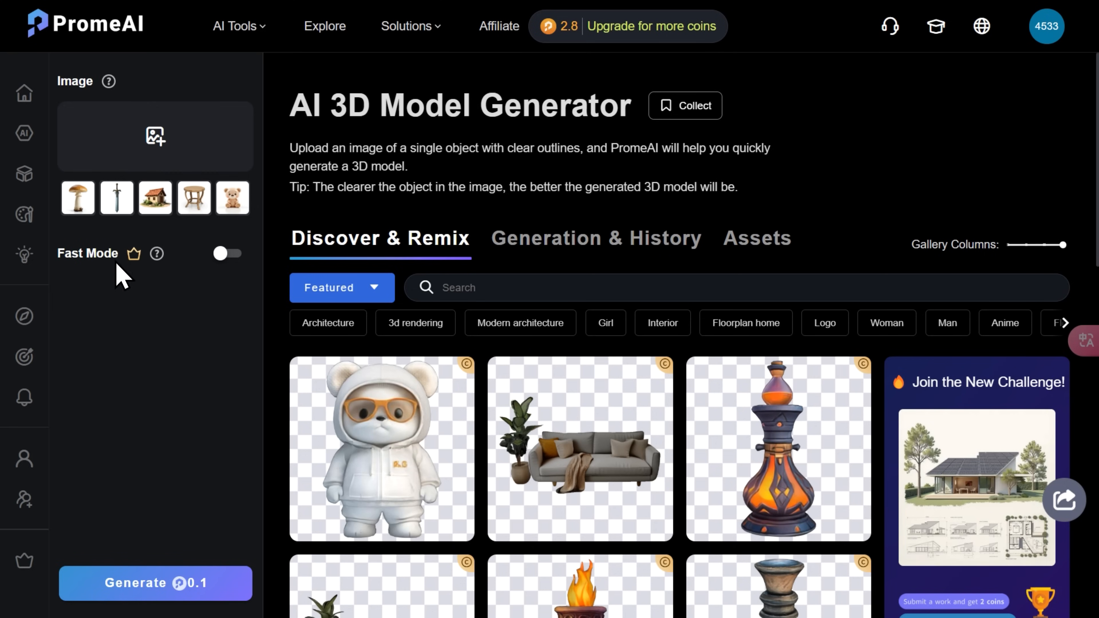
# Browse the mushroom, sword and house samples, generate the stool's 3D model and orbit it to view from above
pyautogui.click(78, 198)
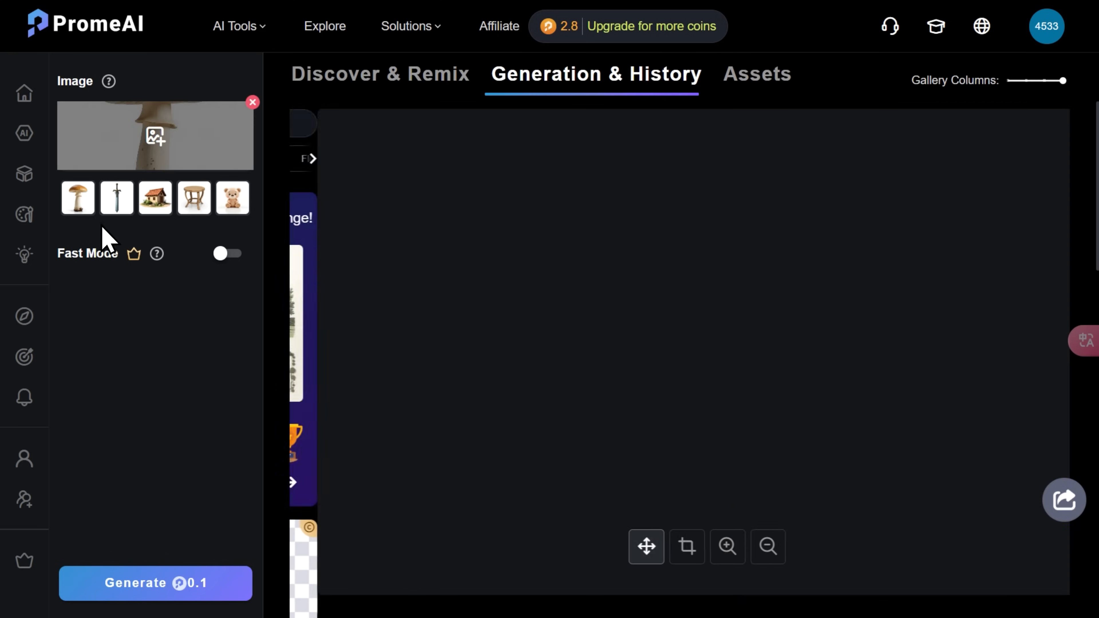
pyautogui.click(117, 198)
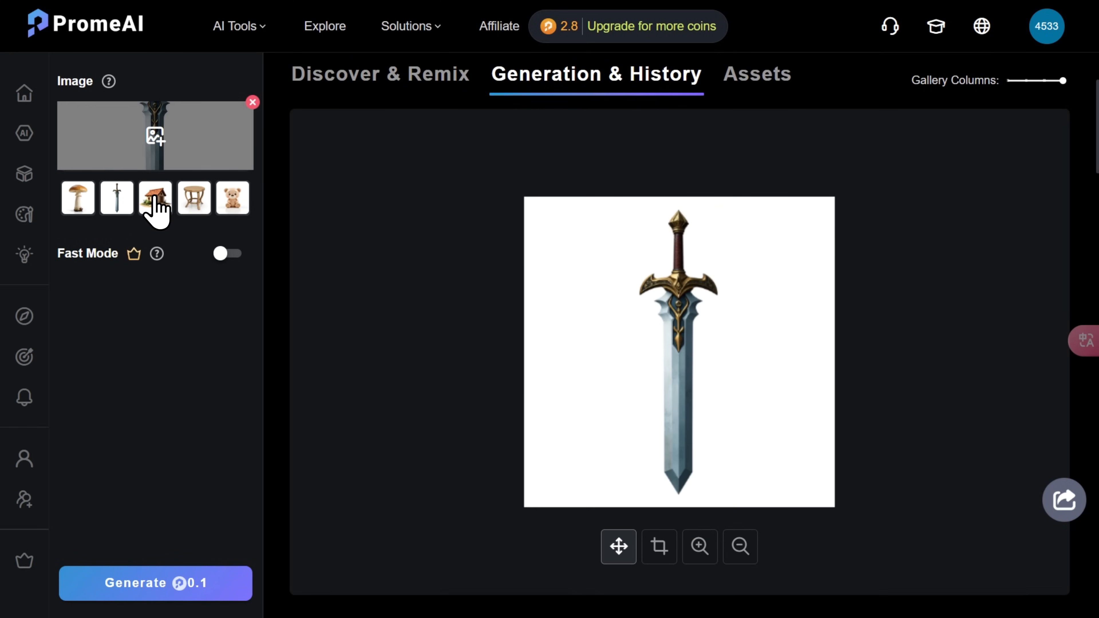
pyautogui.click(193, 198)
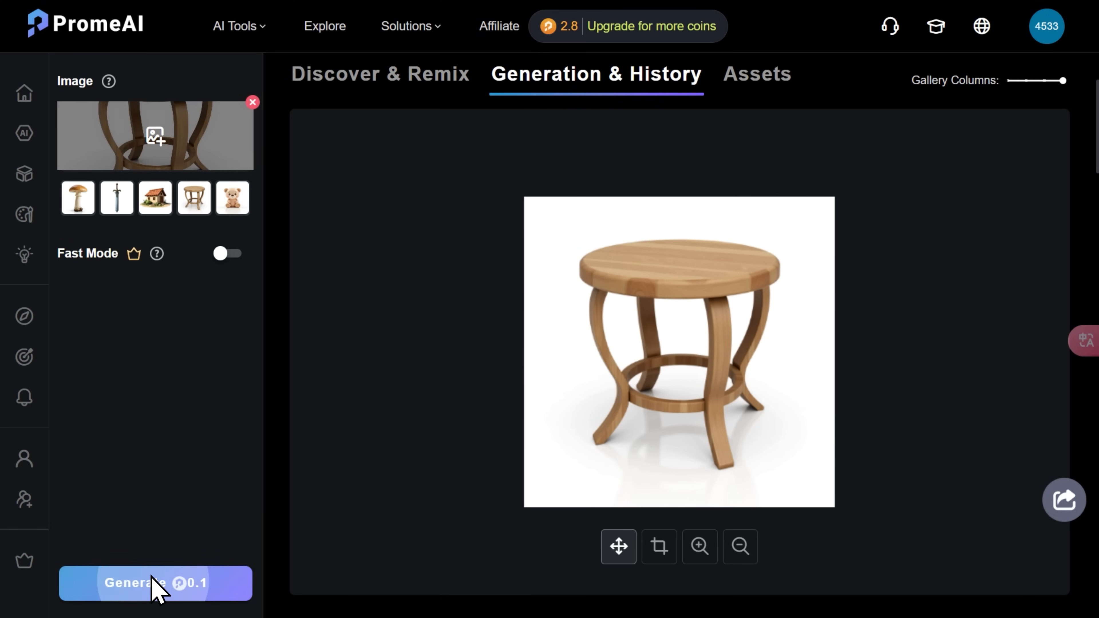
pyautogui.click(153, 587)
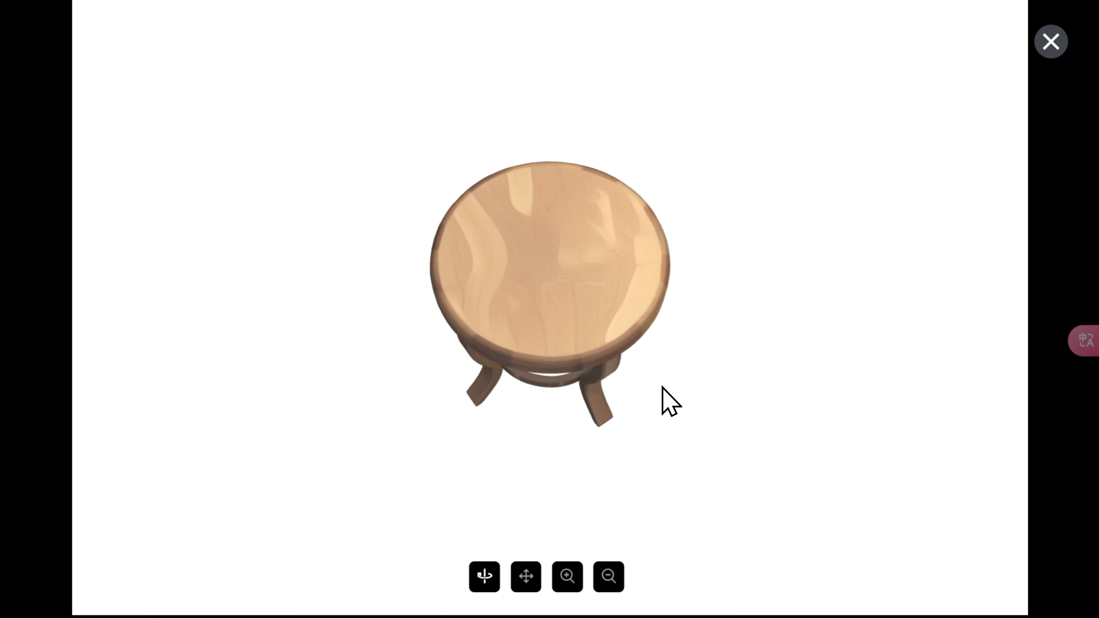
pyautogui.moveTo(665, 403); pyautogui.dragTo(459, 204)
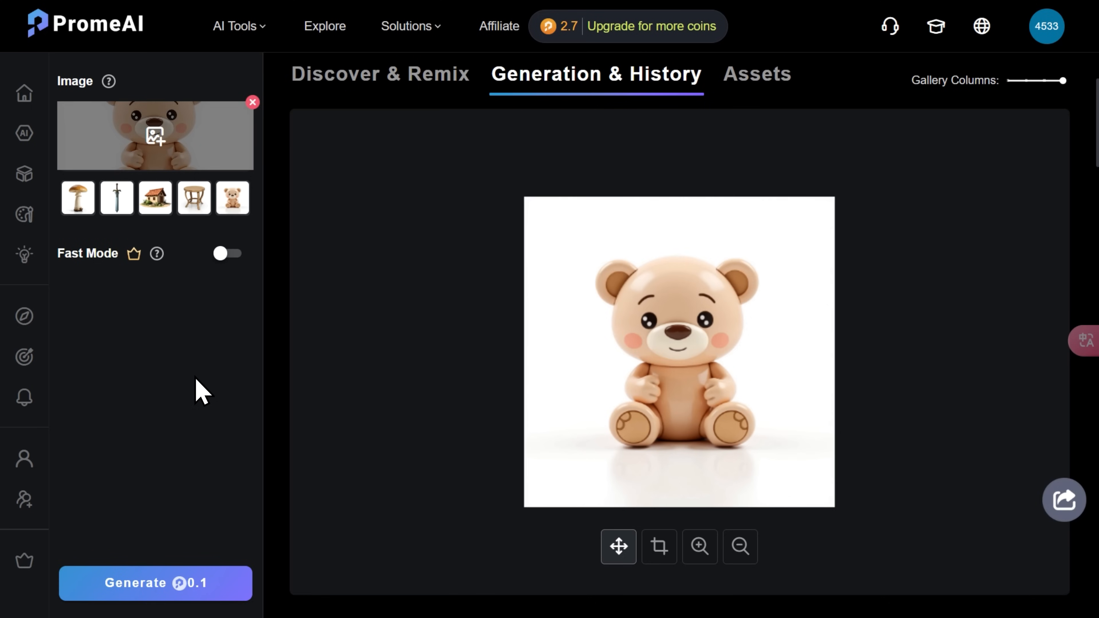
pyautogui.click(154, 587)
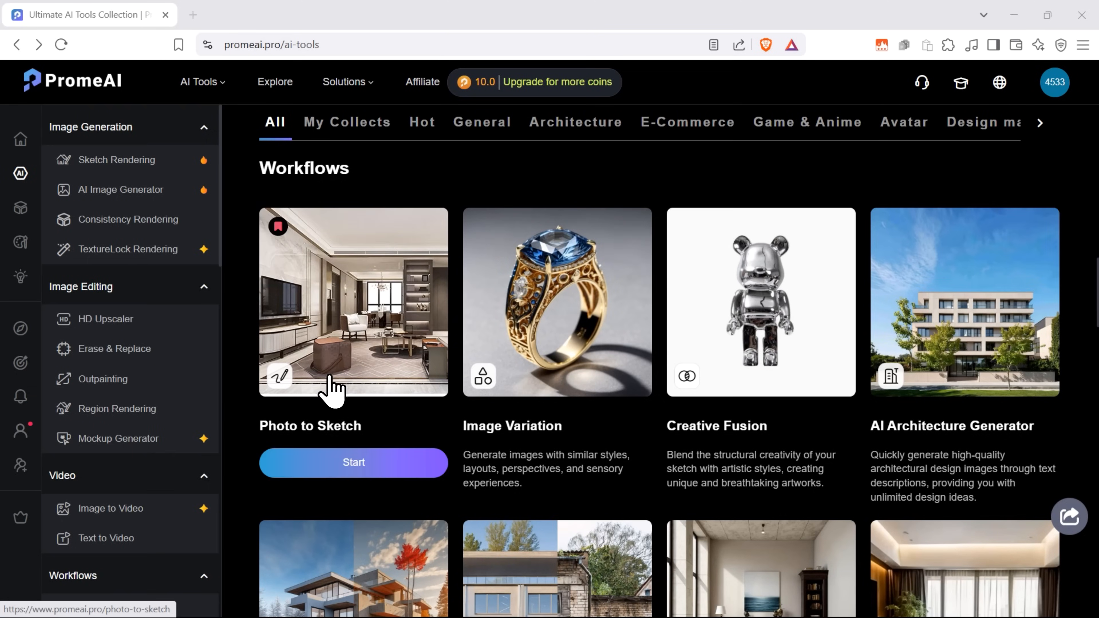
# In Photo to Sketch, load the glass office building example photo as the source image
pyautogui.click(354, 463)
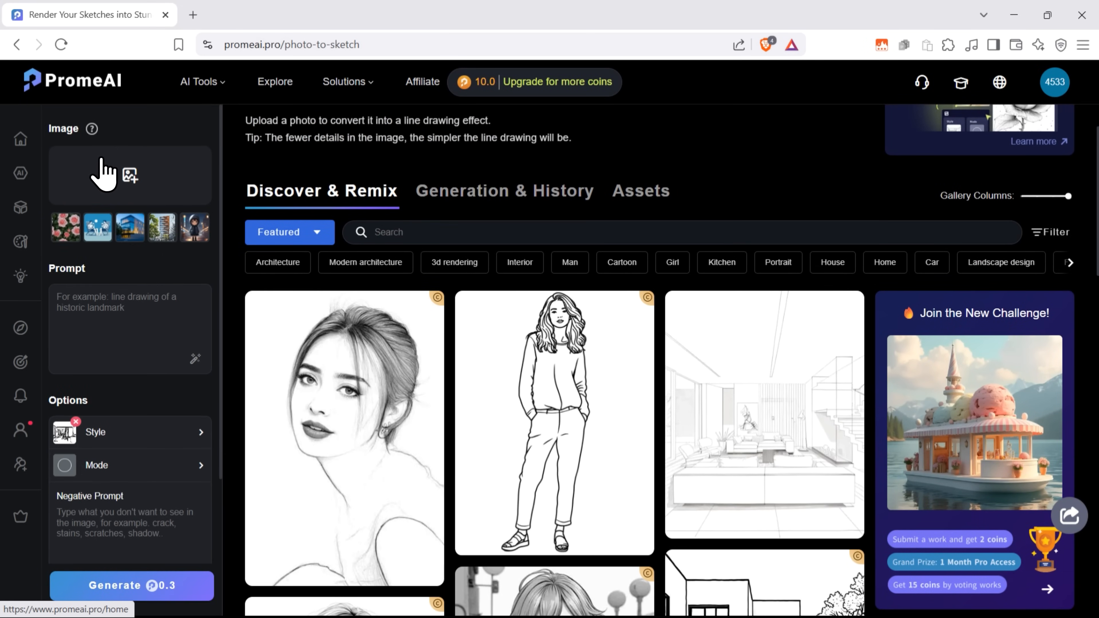
pyautogui.click(130, 175)
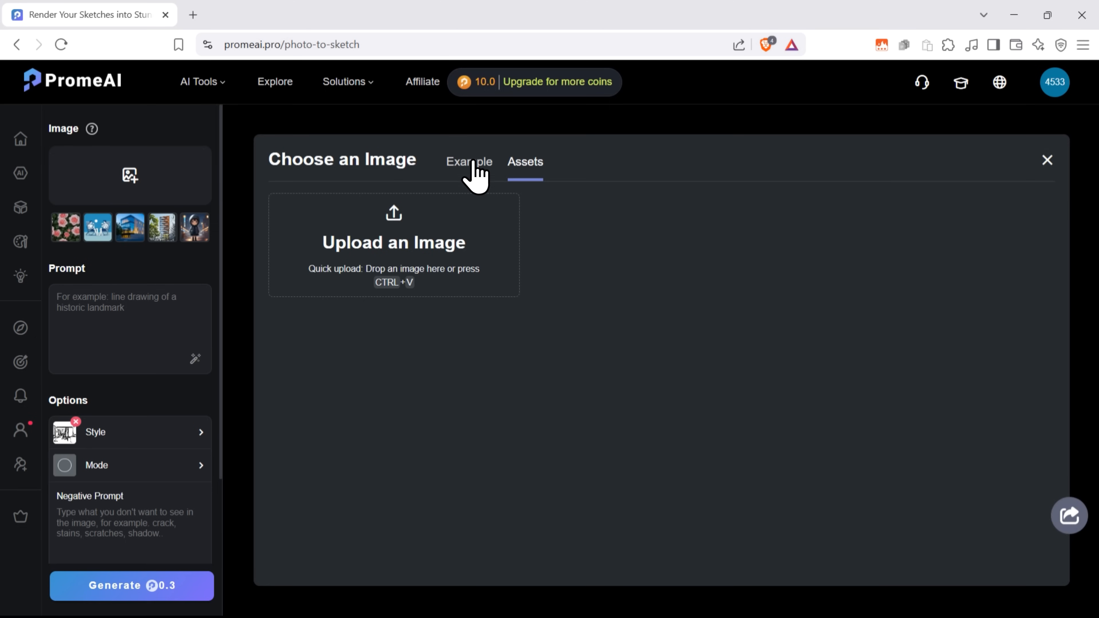
pyautogui.click(470, 161)
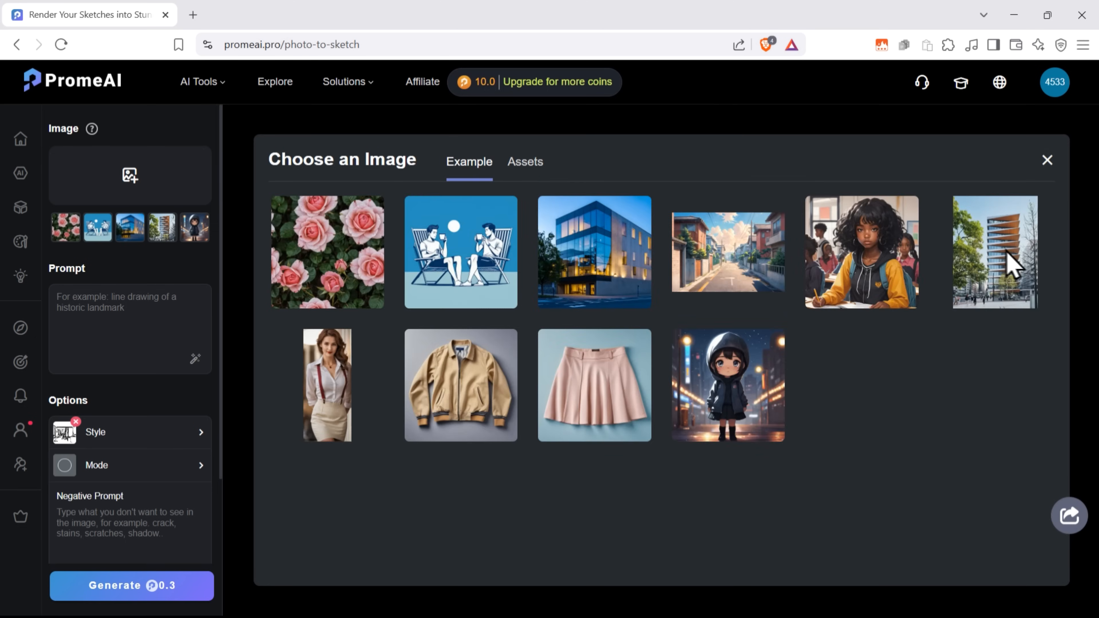
pyautogui.click(594, 252)
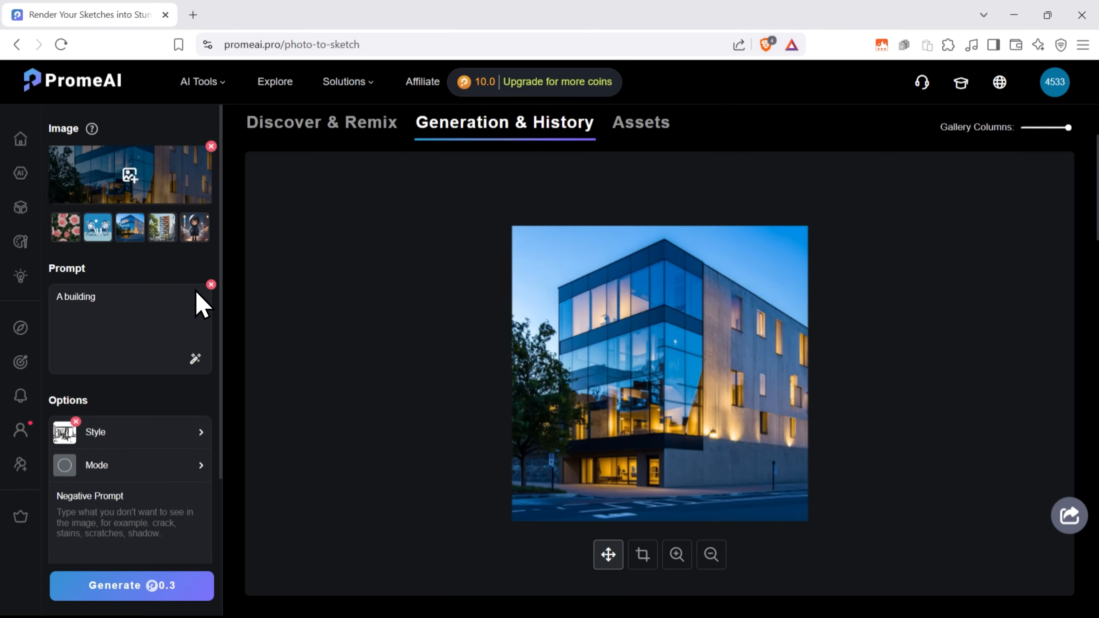
pyautogui.scroll(-3)
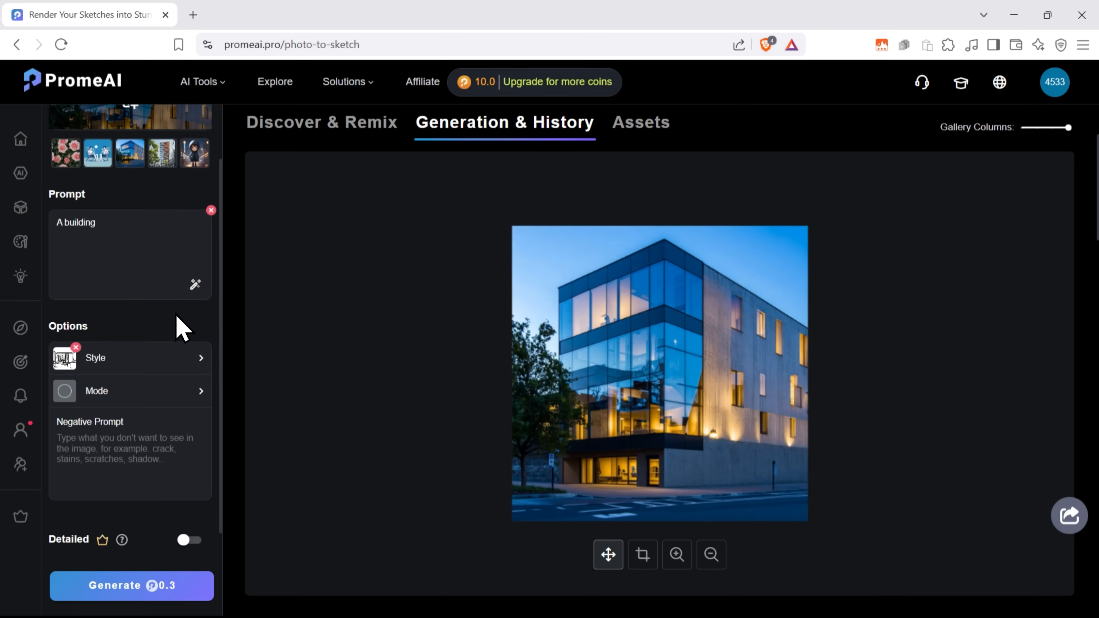
pyautogui.moveTo(129, 400)
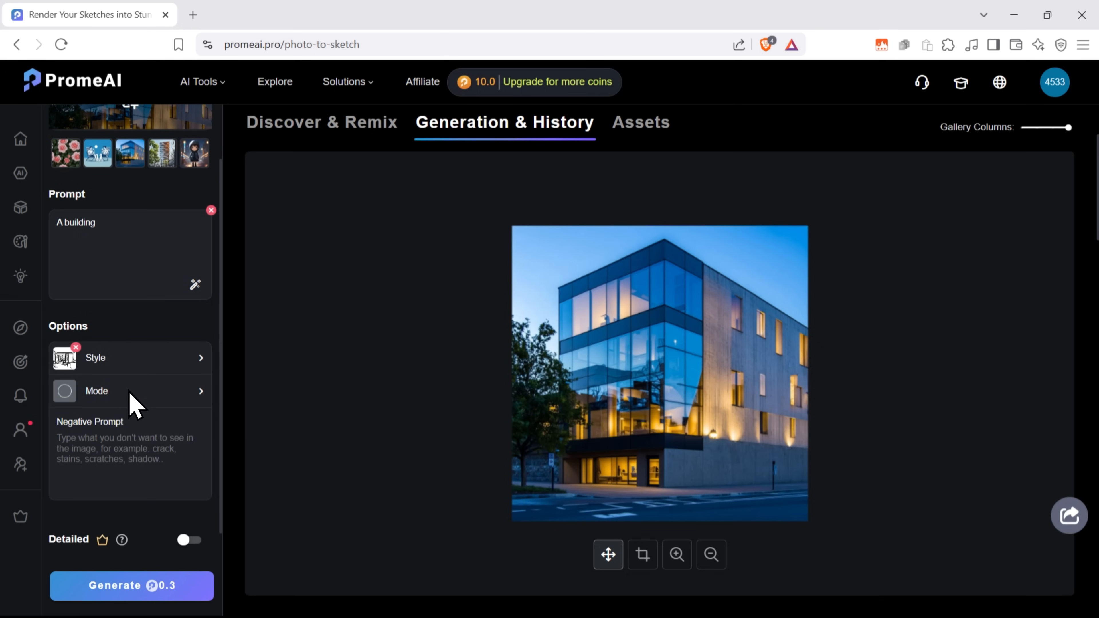
# Generate sketches of the building with Detailed Outline style and Precise mode
pyautogui.click(95, 358)
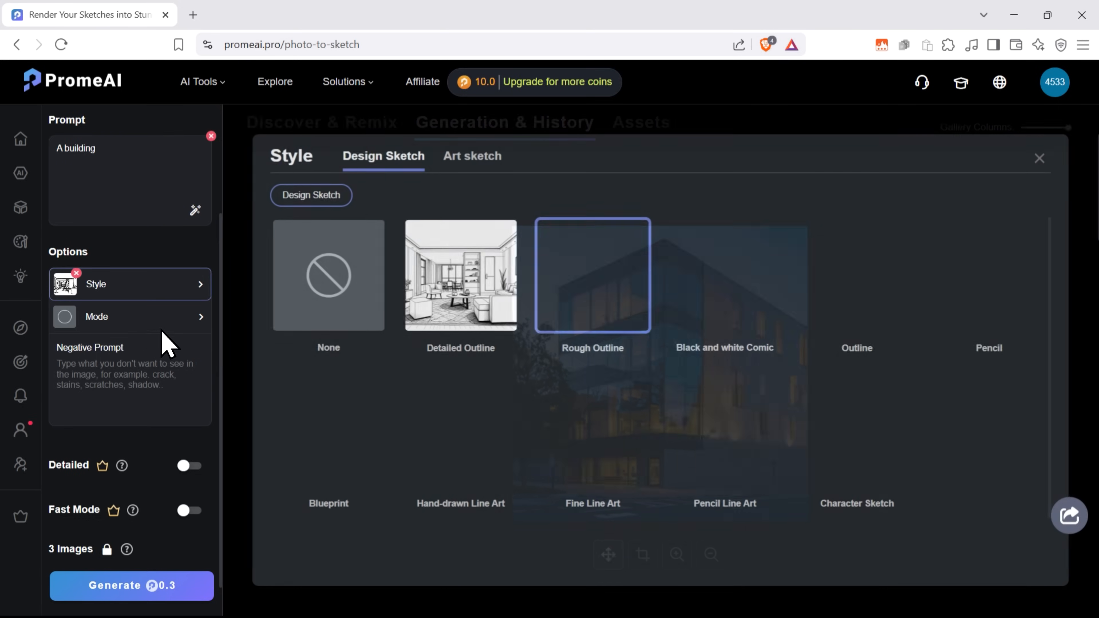
pyautogui.click(460, 277)
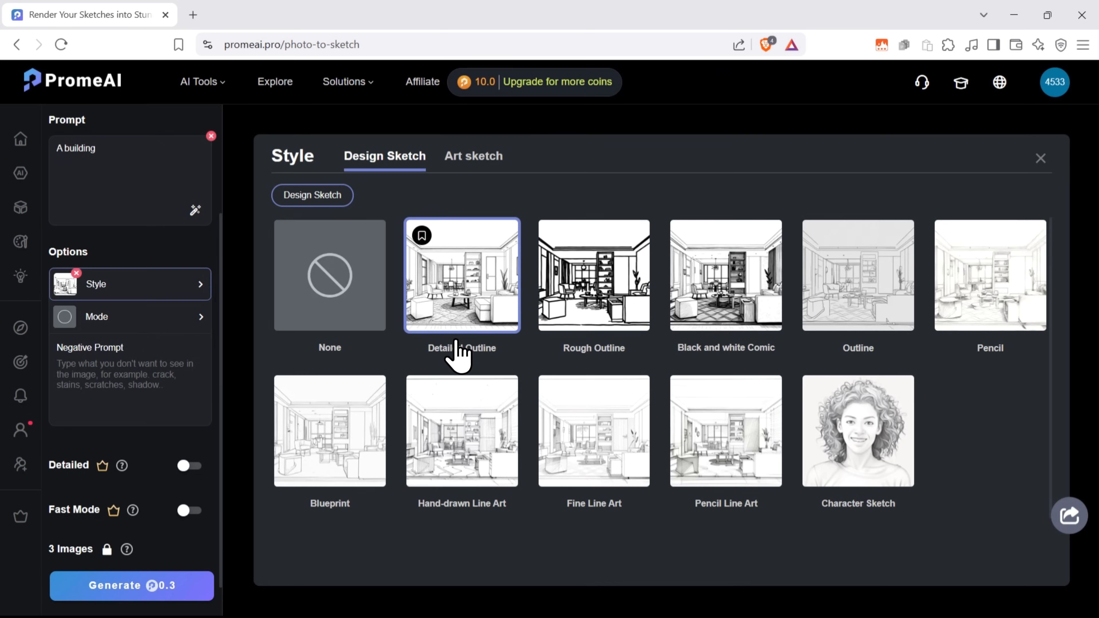
pyautogui.click(97, 317)
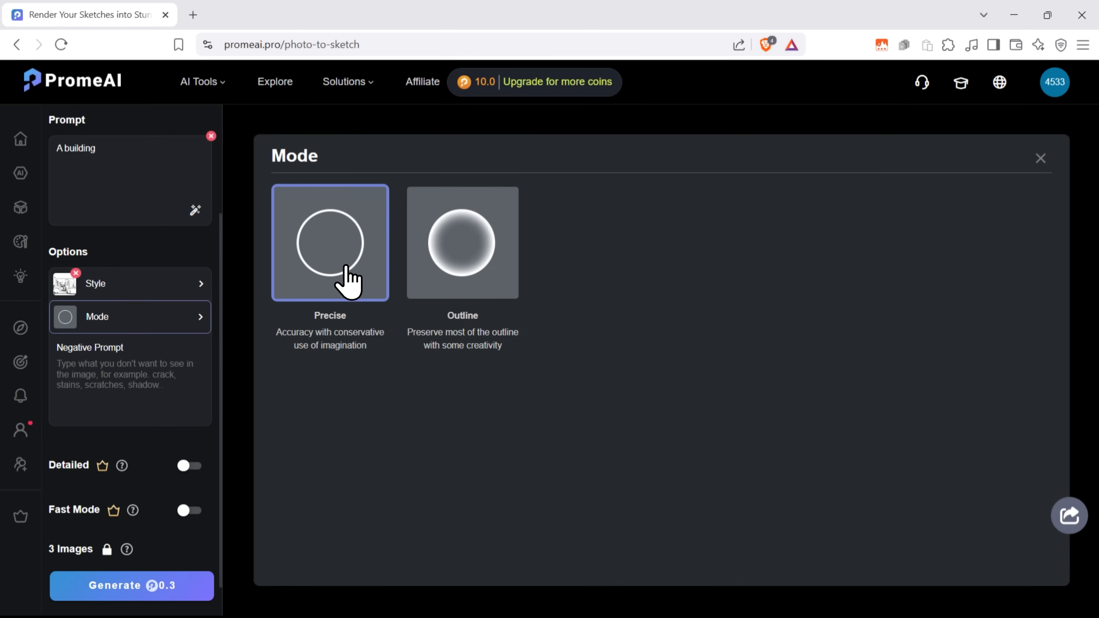
pyautogui.click(131, 590)
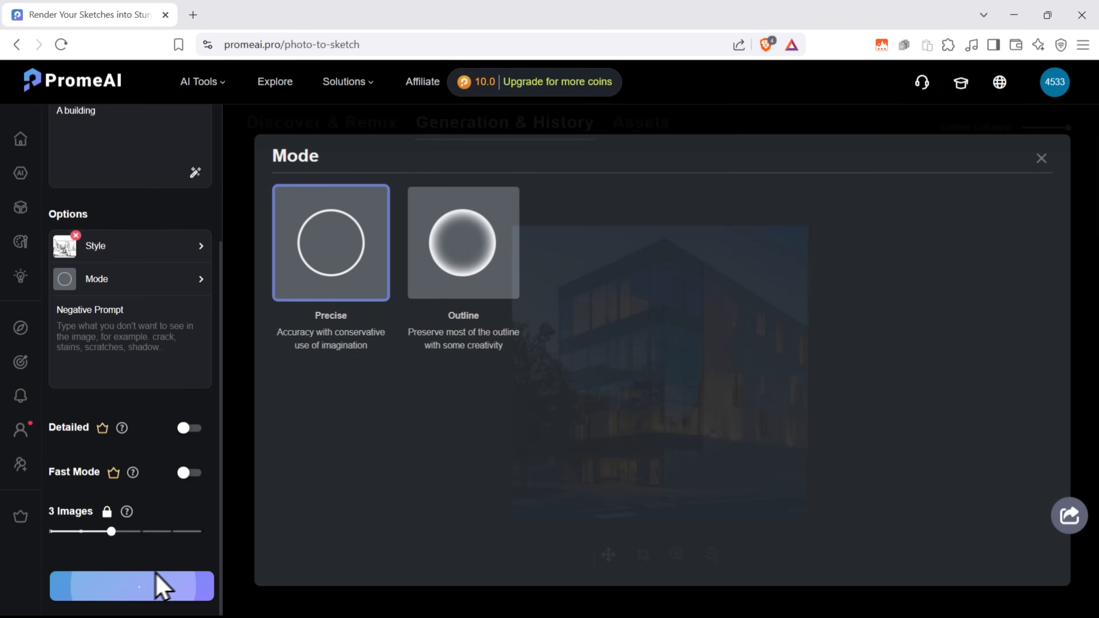
pyautogui.click(131, 592)
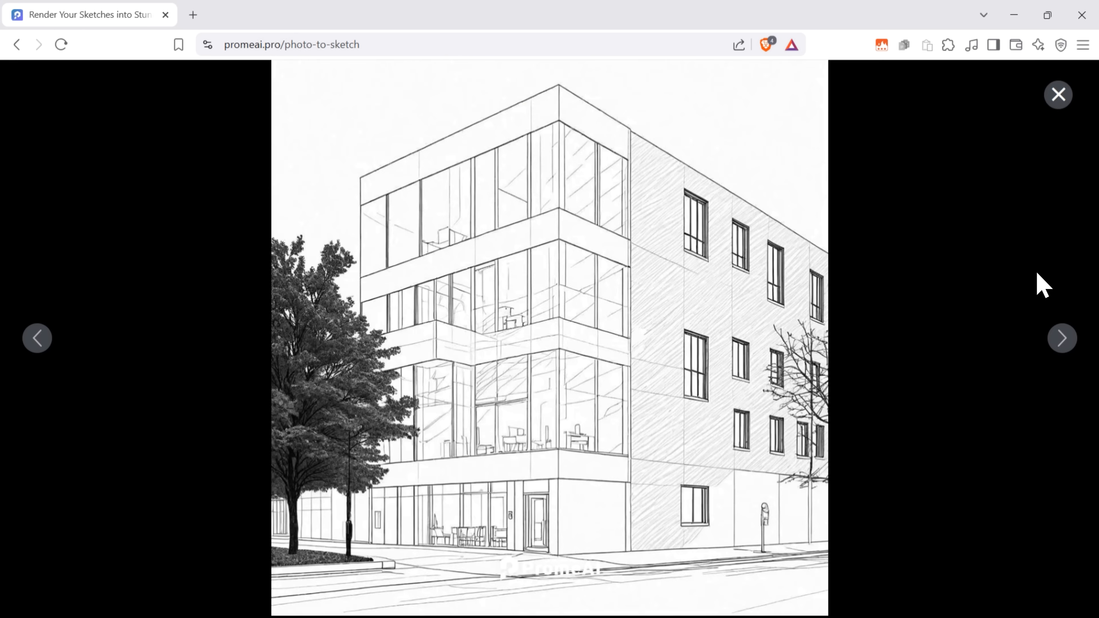
# Step through the next two building sketch variations in the viewer
pyautogui.click(1062, 338)
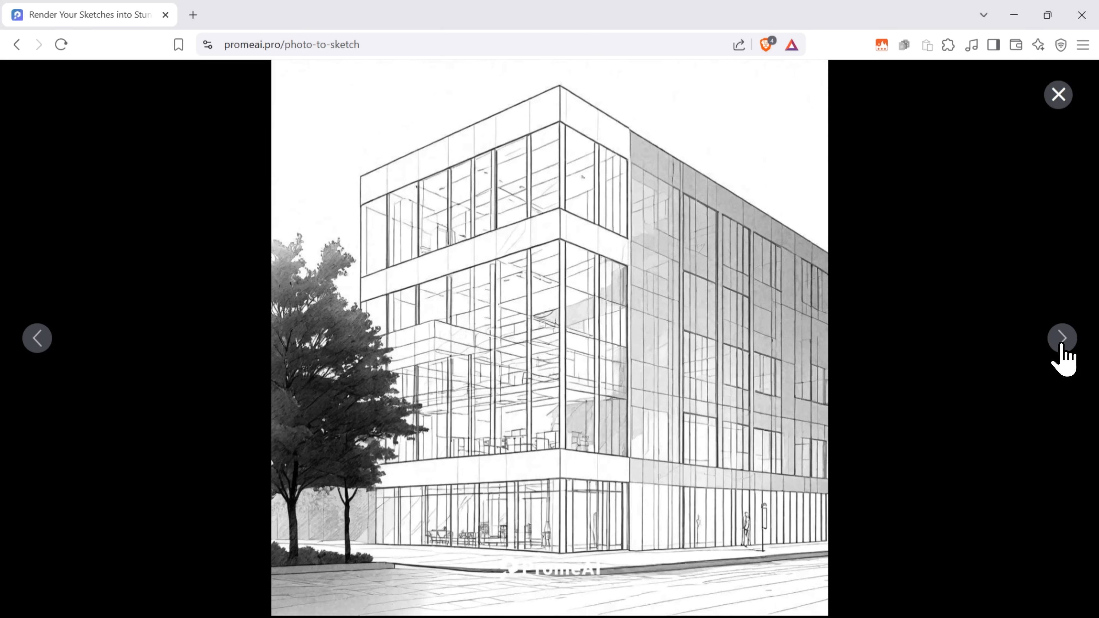
pyautogui.click(1063, 338)
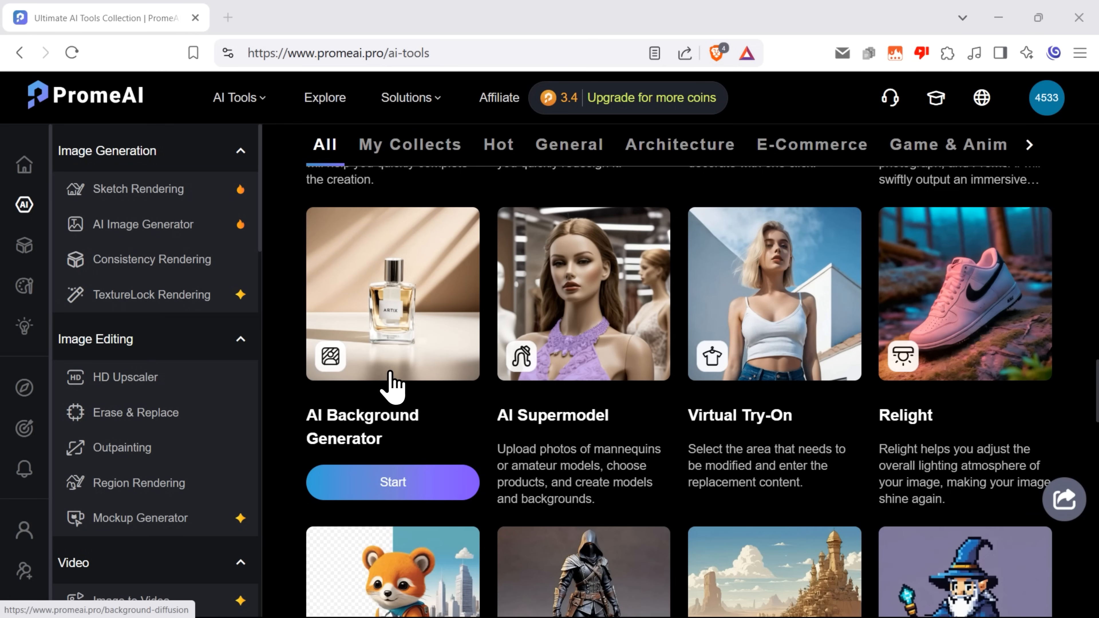
# In the AI Background Generator, load the handbag photo and enlarge it on the canvas
pyautogui.click(392, 482)
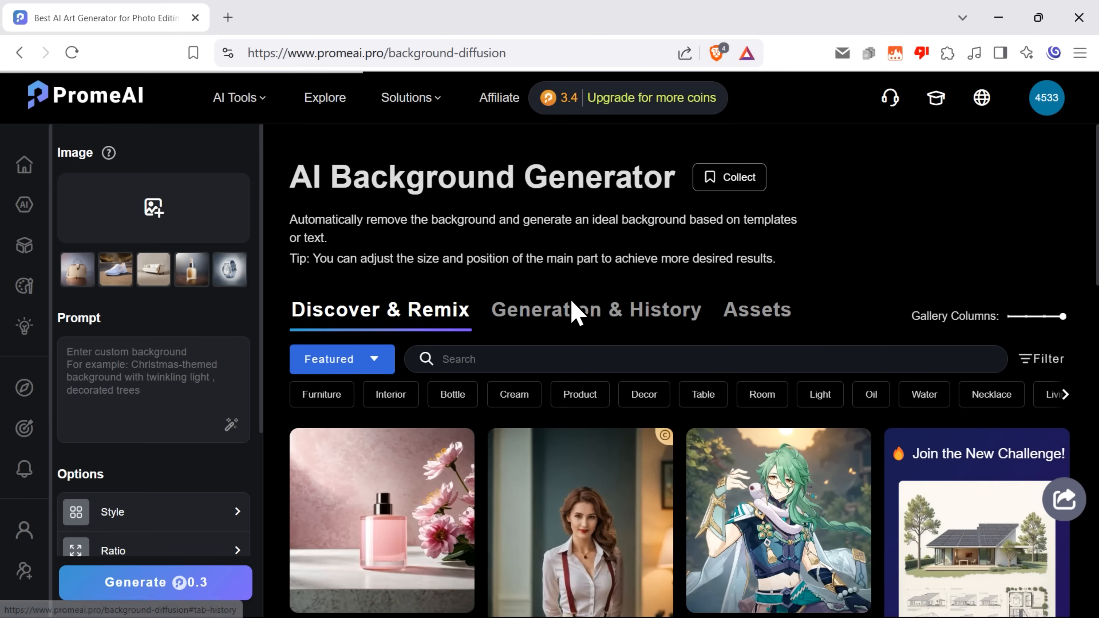
pyautogui.scroll(-3)
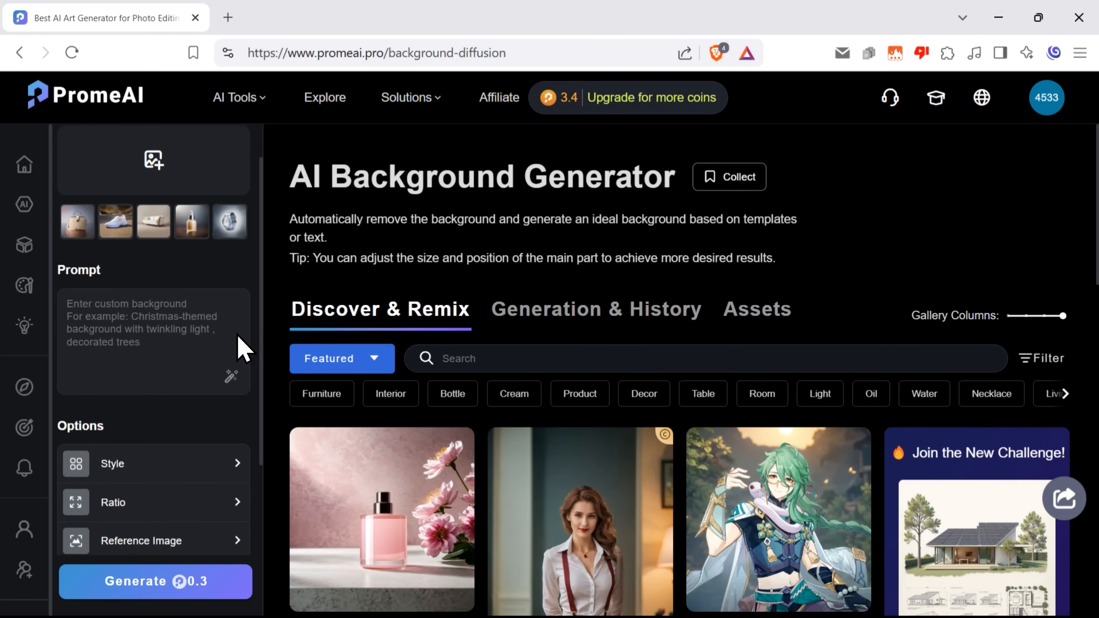
pyautogui.click(153, 161)
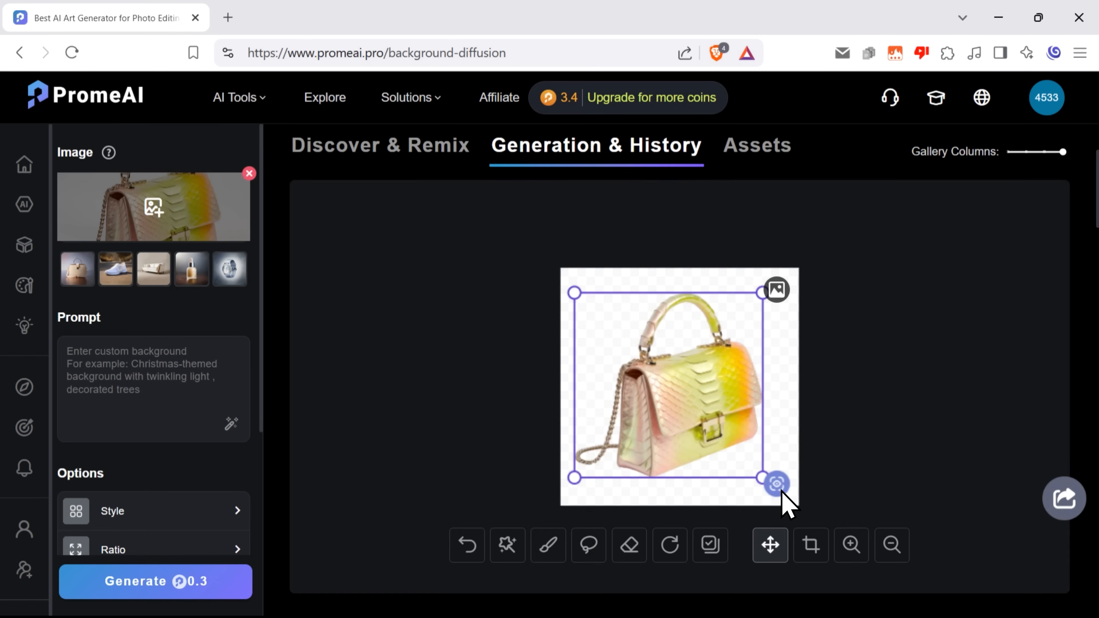
pyautogui.moveTo(775, 482); pyautogui.dragTo(799, 513)
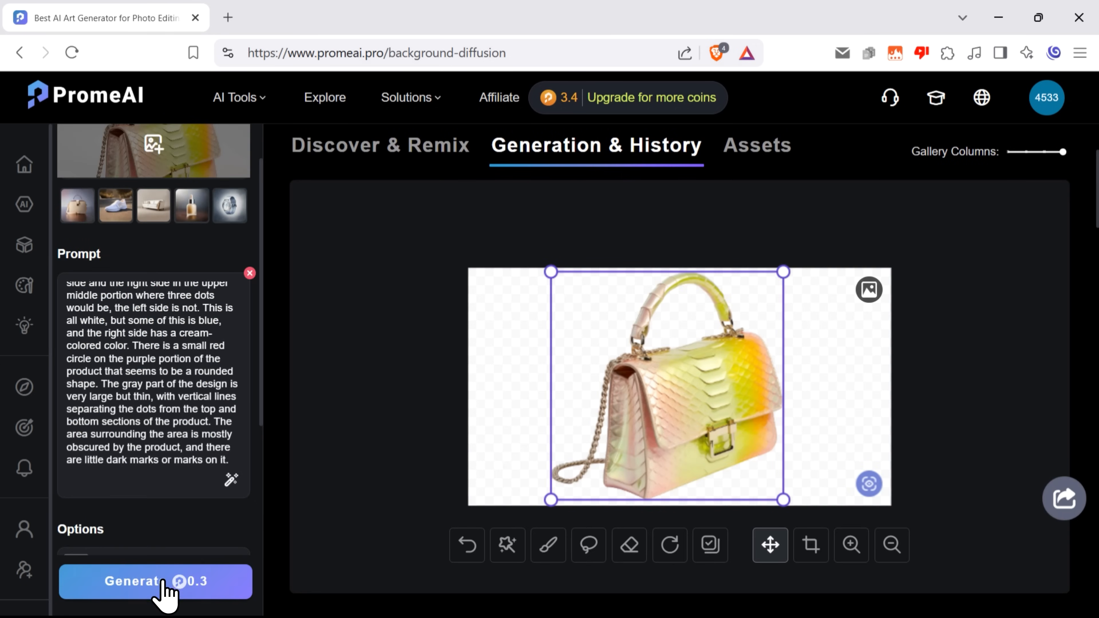
# Generate the handbag on a grey studio backdrop and review the resulting images one by one
pyautogui.click(153, 582)
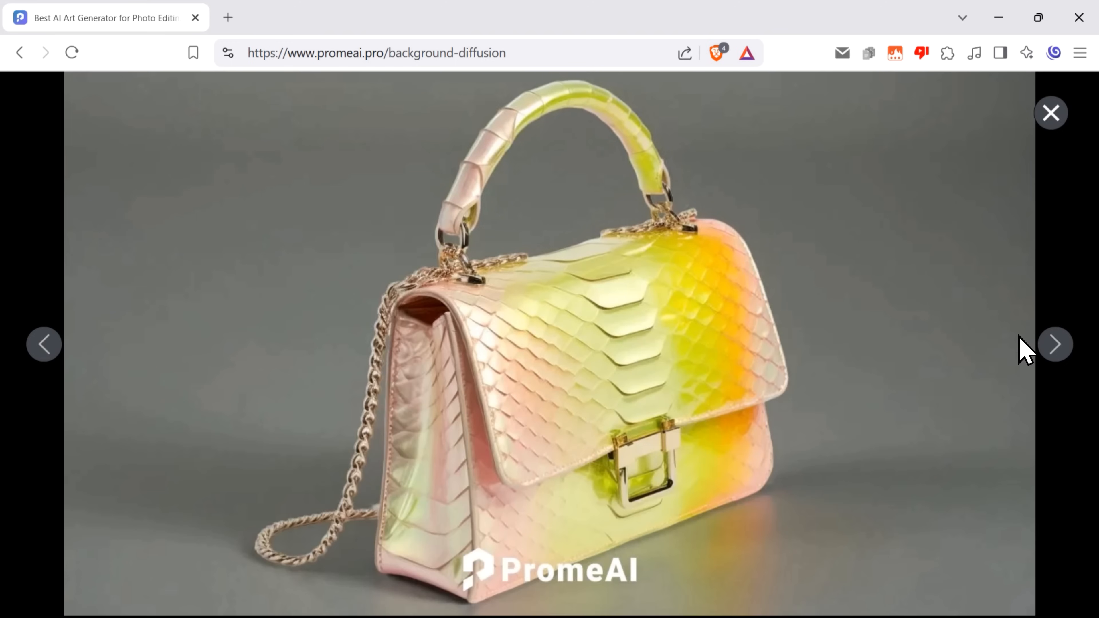
pyautogui.click(1051, 112)
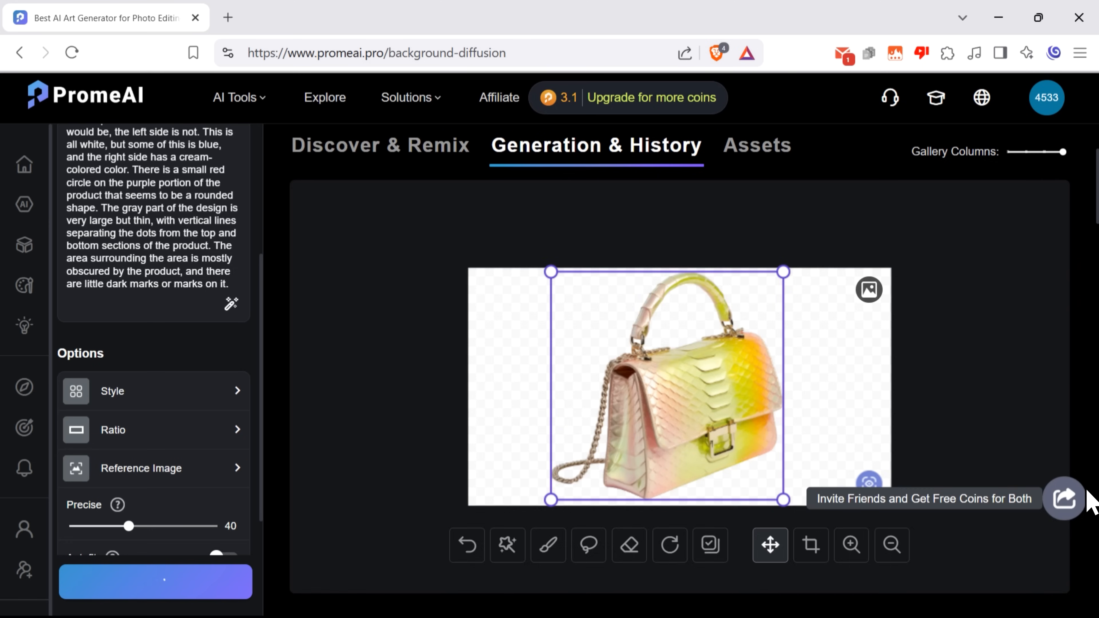
pyautogui.click(154, 587)
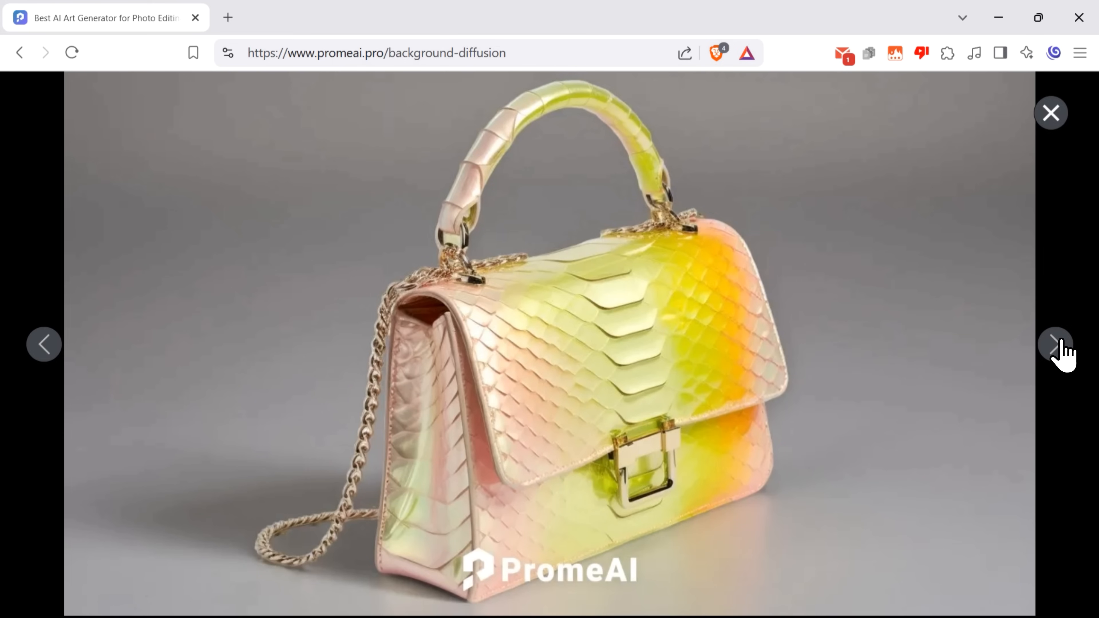
pyautogui.click(1056, 346)
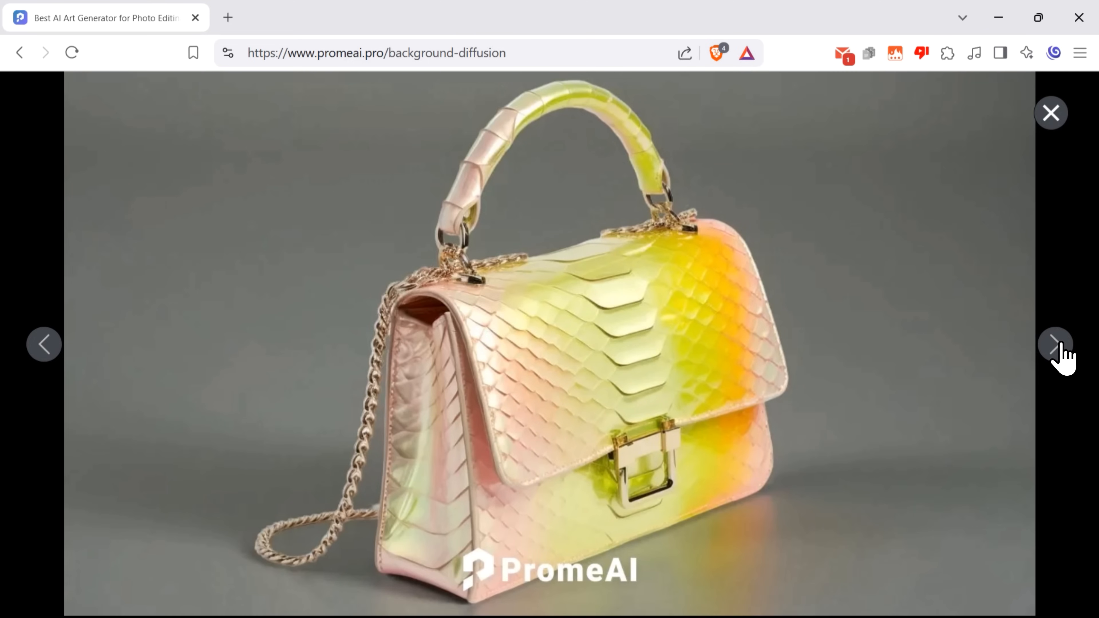
pyautogui.click(1055, 346)
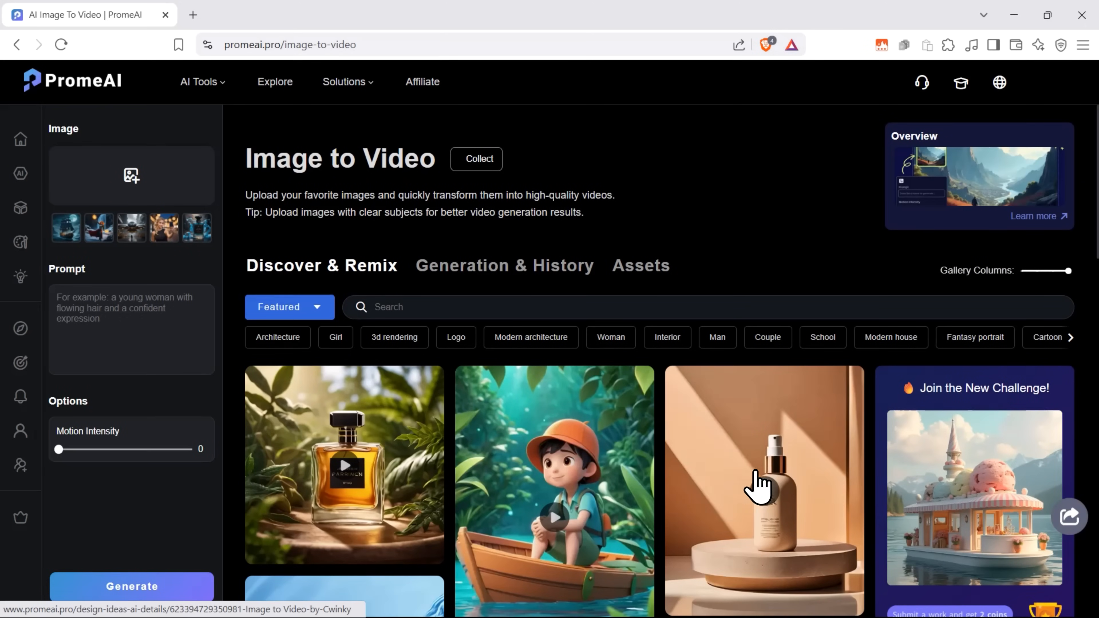
# Load the moonlit pirate ship example as the Image to Video source
pyautogui.click(131, 176)
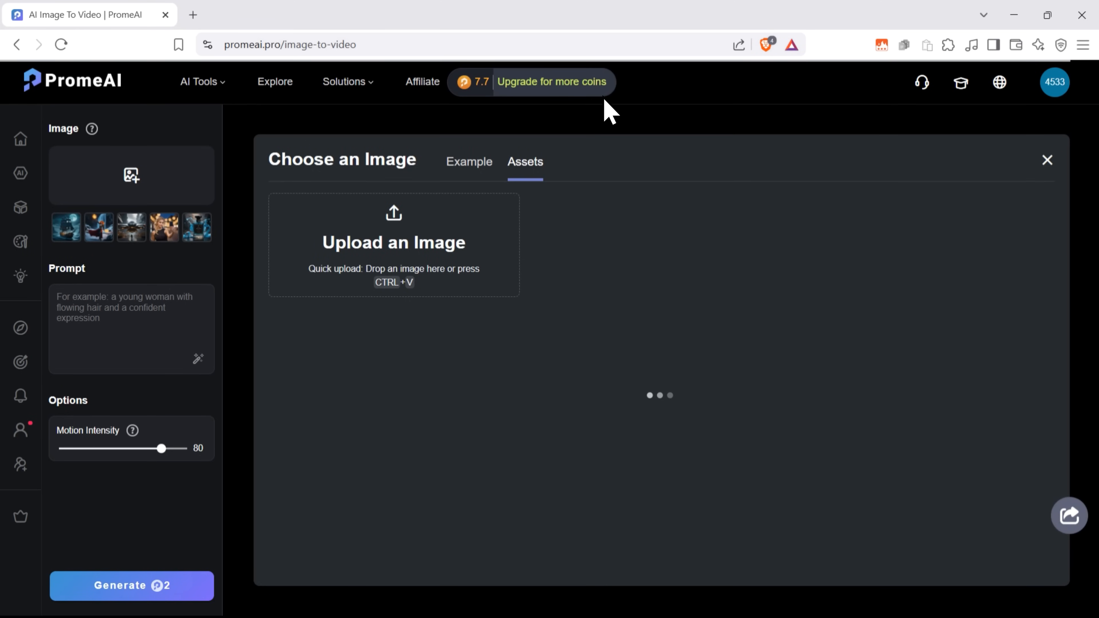
pyautogui.click(469, 161)
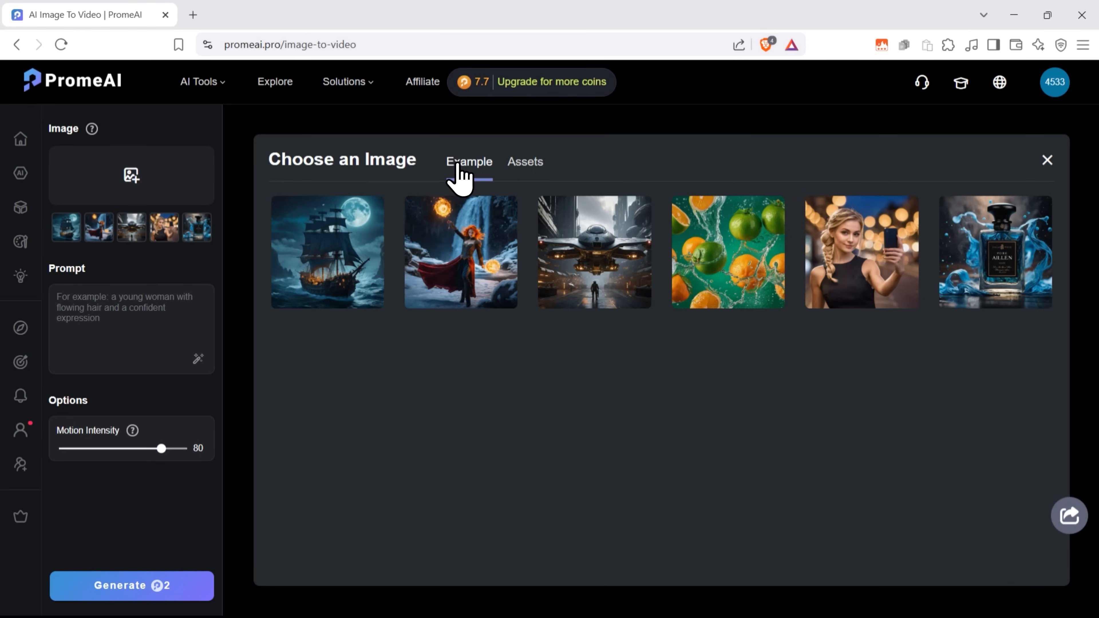
pyautogui.moveTo(308, 270)
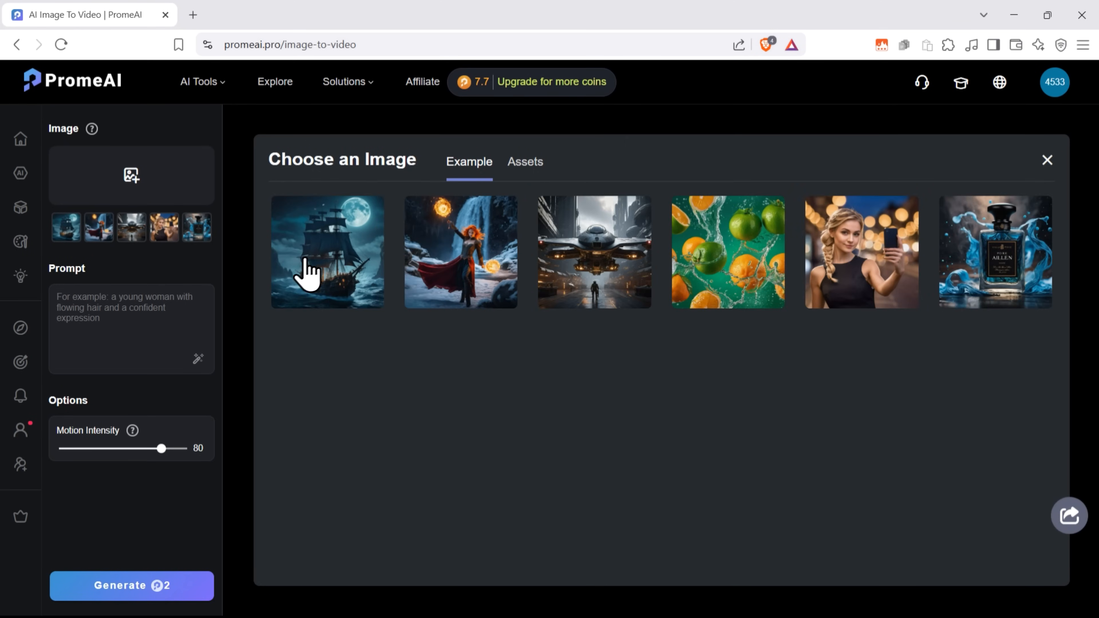
pyautogui.click(326, 252)
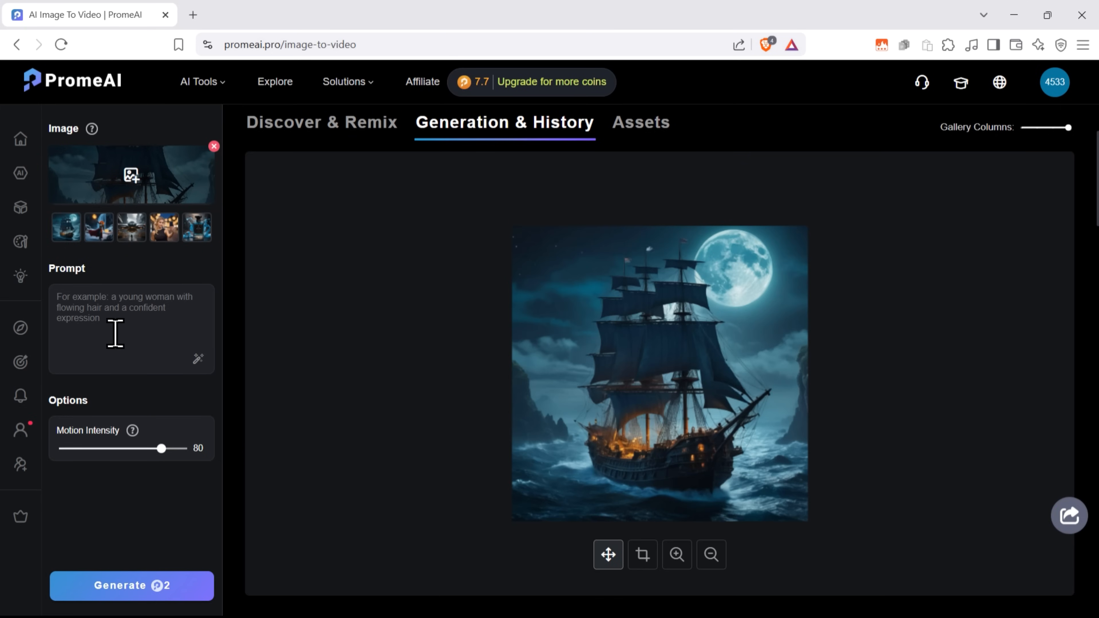
# Enhance a prompt about a ship in troubled waters, generate the pirate ship video and play it
pyautogui.write('a ship sailing through')
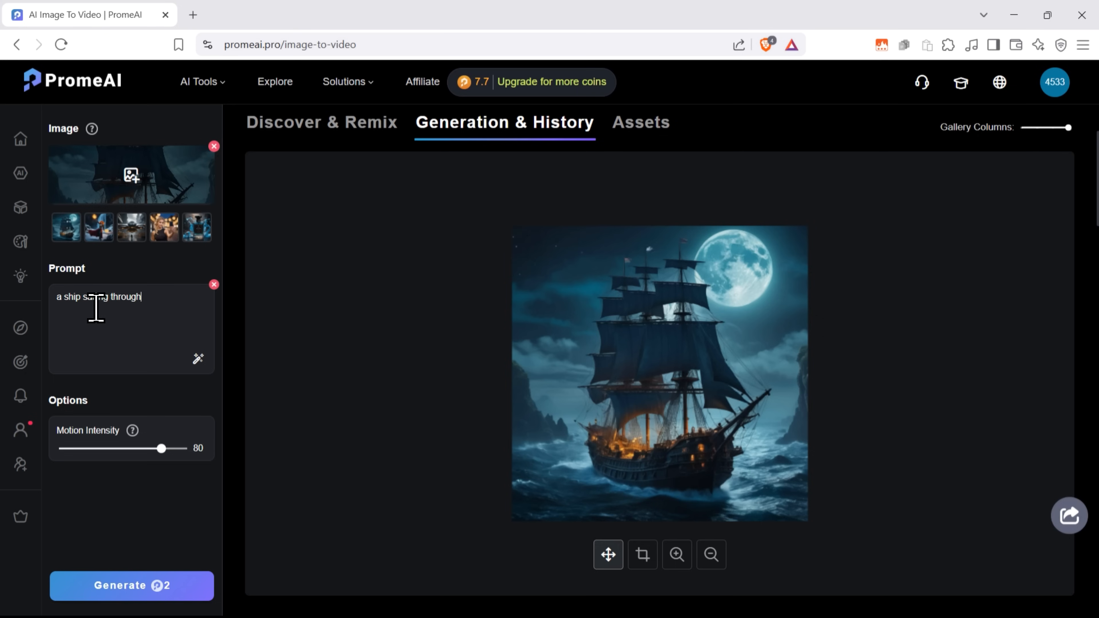
pyautogui.write('trouble')
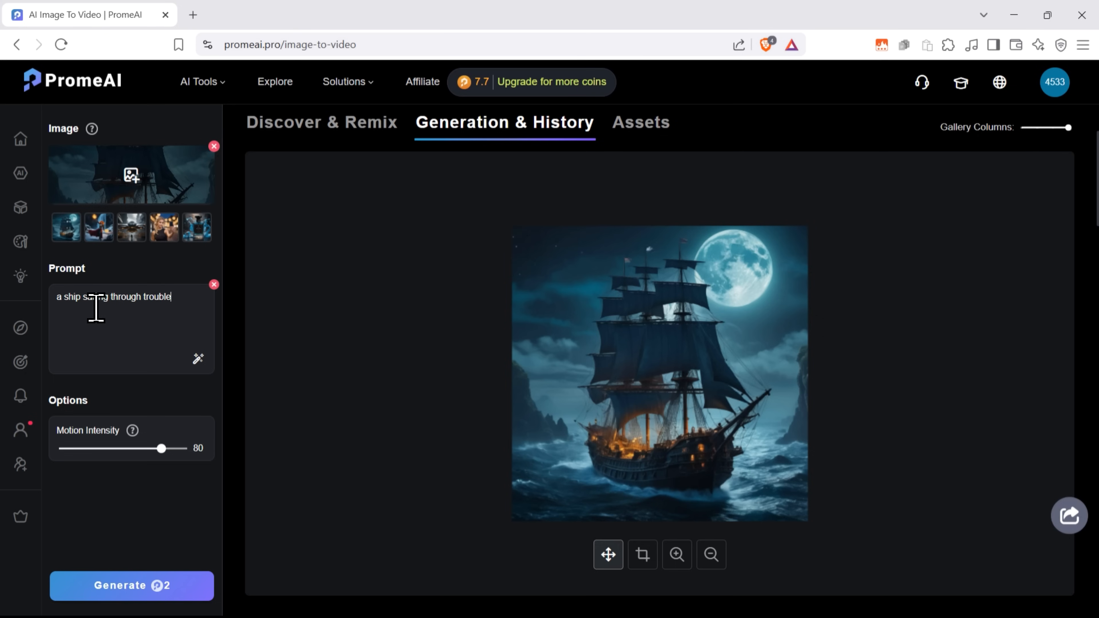
pyautogui.write('d waters')
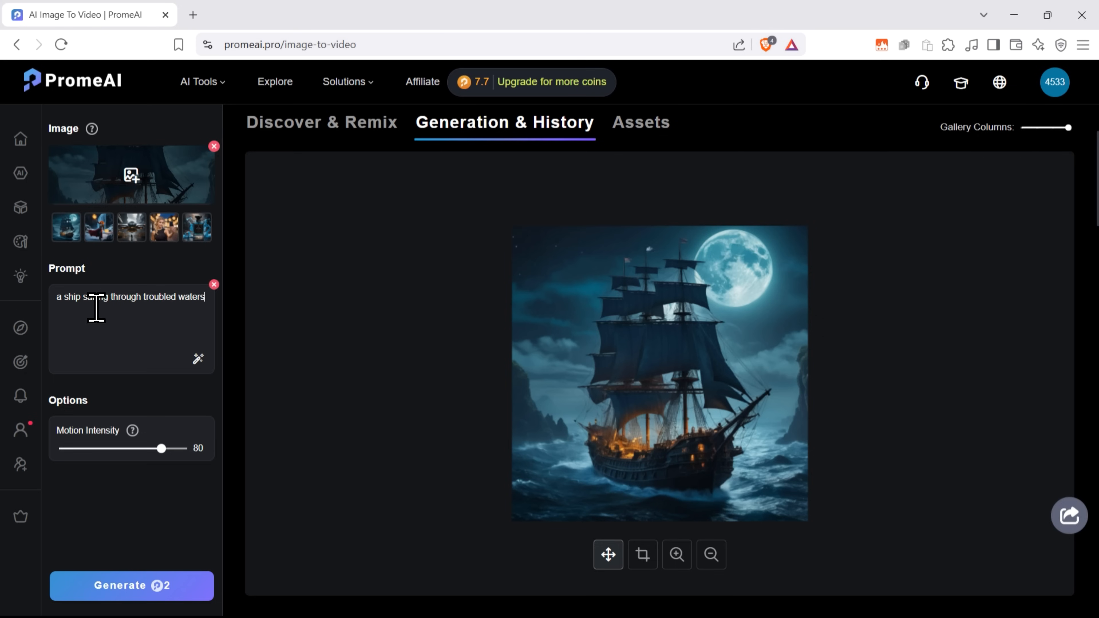
pyautogui.moveTo(198, 361)
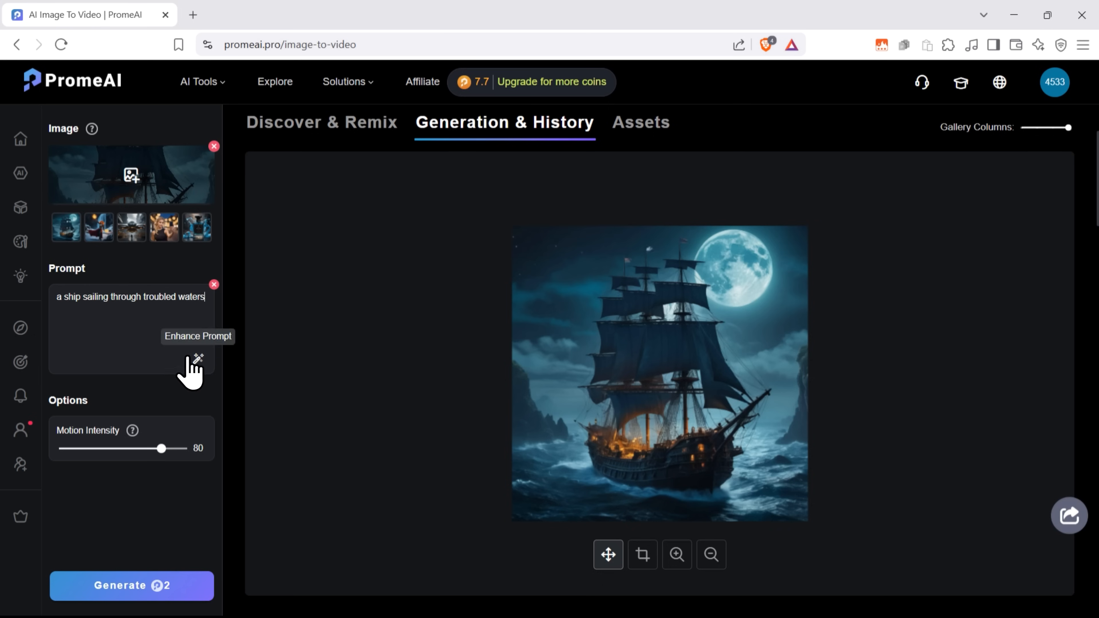
pyautogui.click(198, 359)
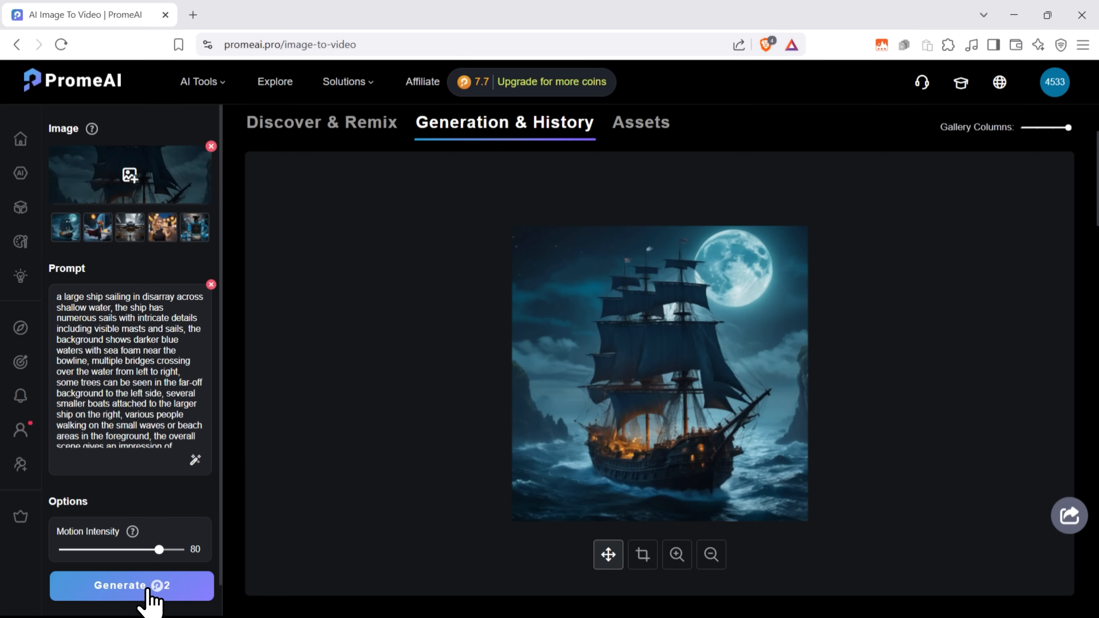
pyautogui.click(131, 594)
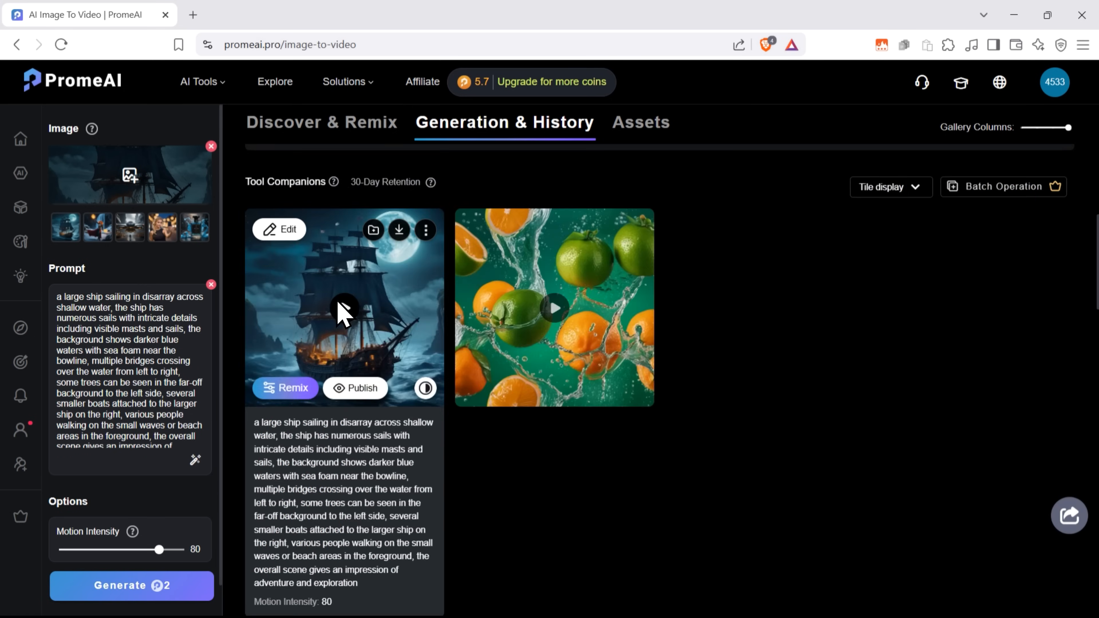
pyautogui.click(344, 308)
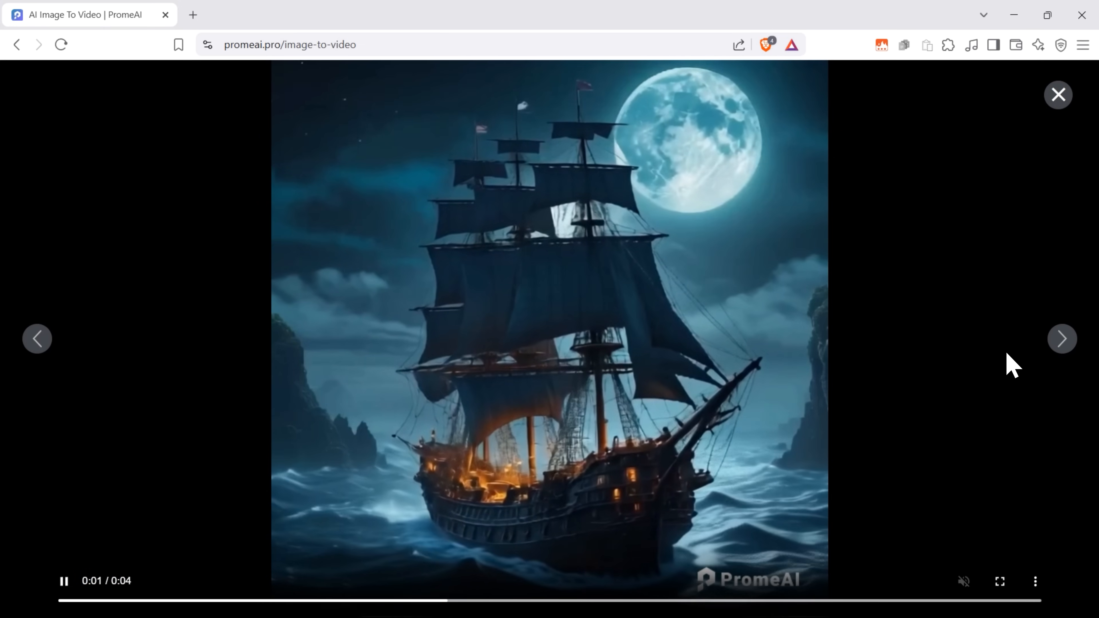